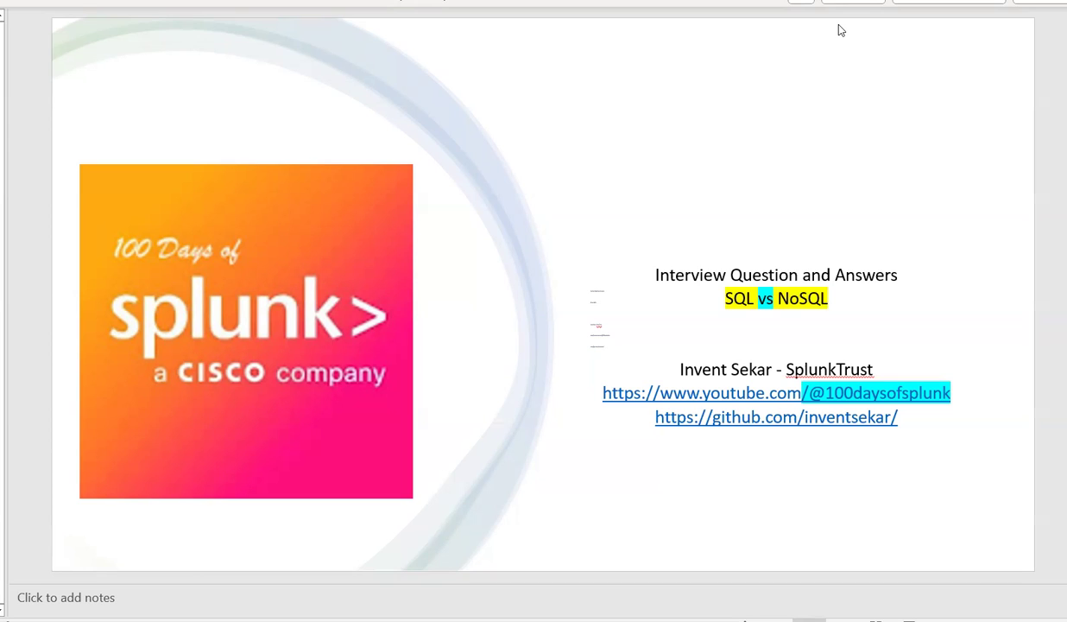
mouse_move(254, 236)
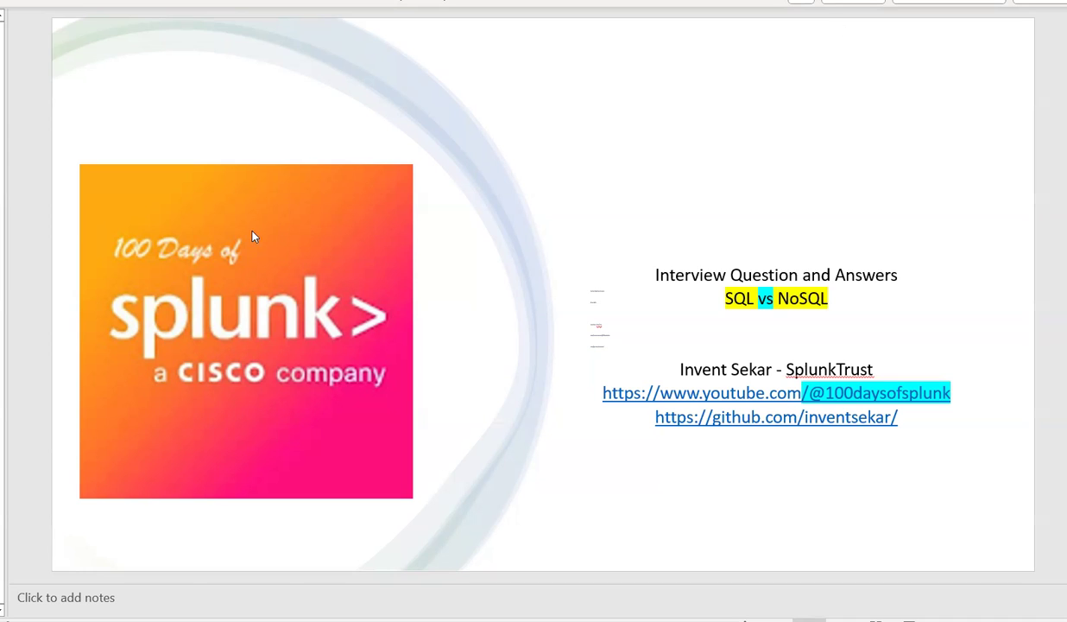
mouse_move(544, 276)
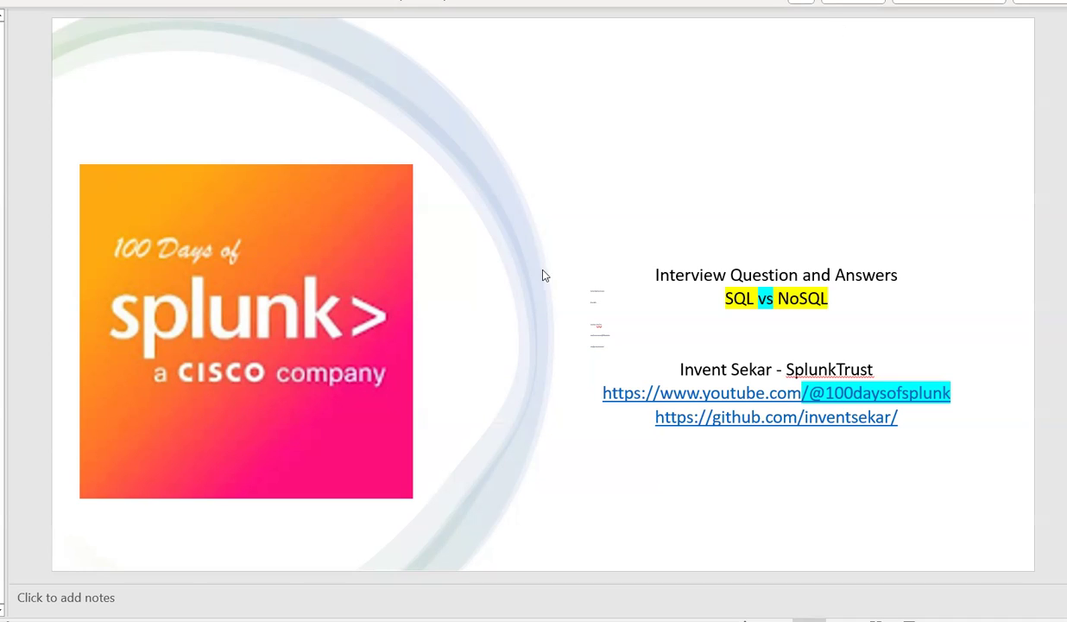
mouse_move(963, 391)
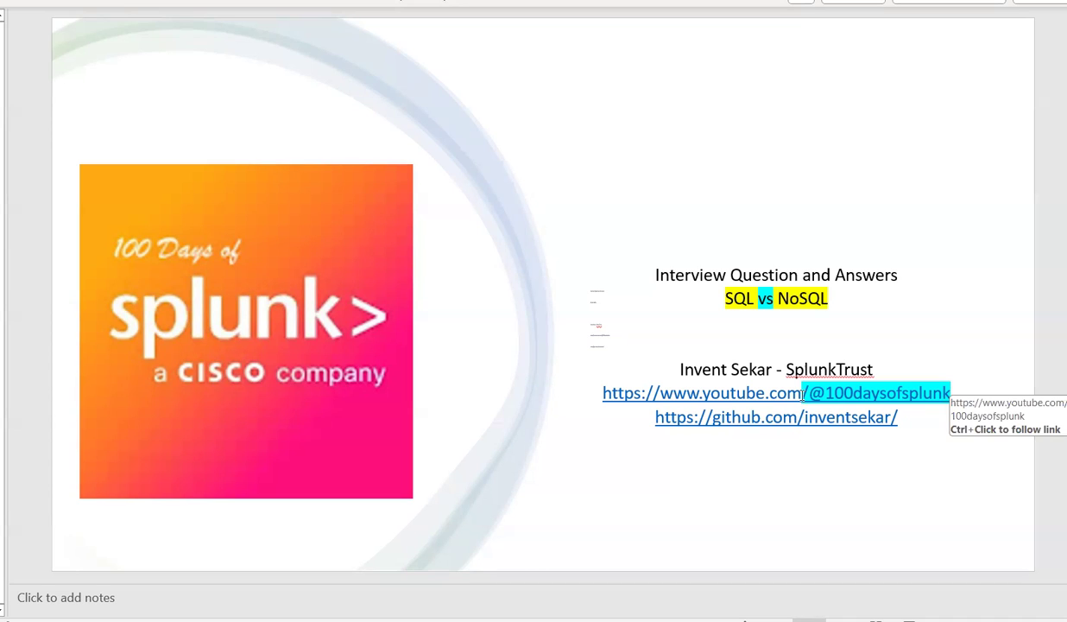
mouse_move(266, 300)
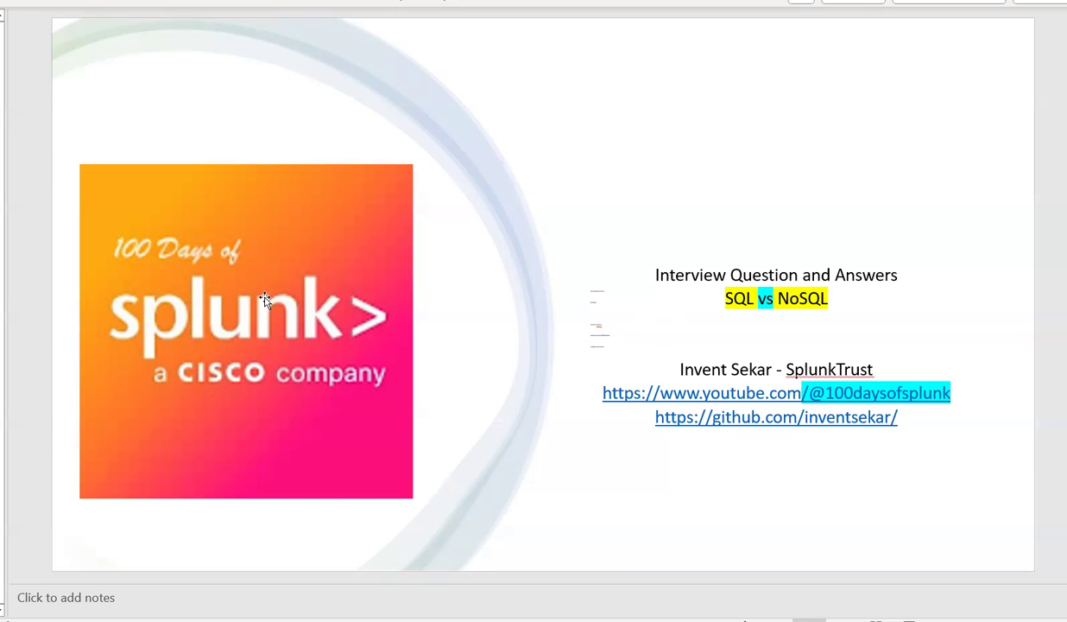
mouse_move(266, 301)
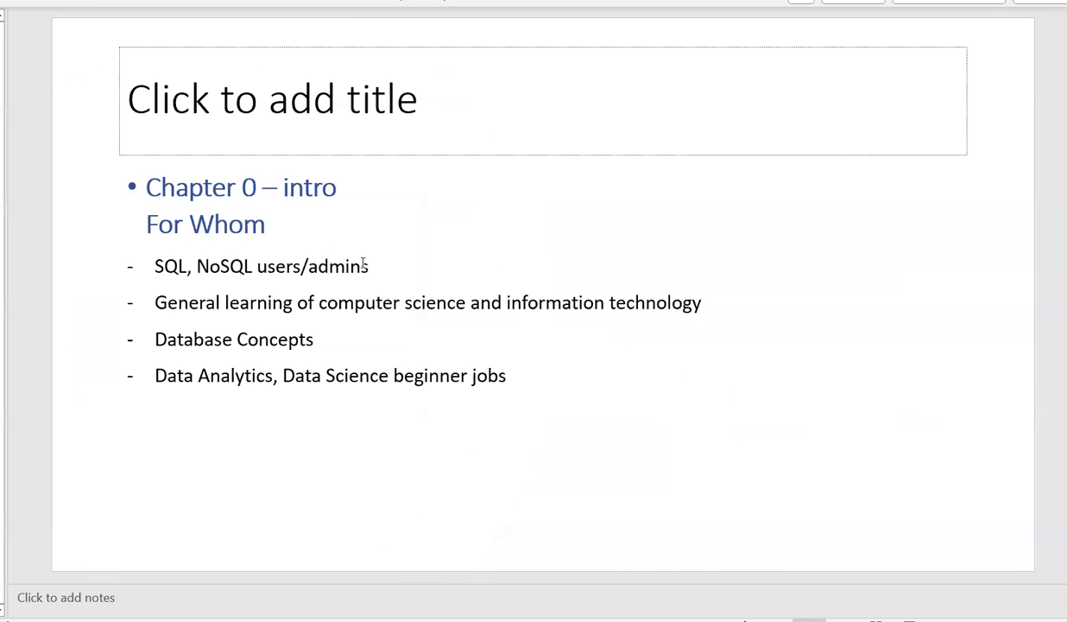
mouse_move(440, 215)
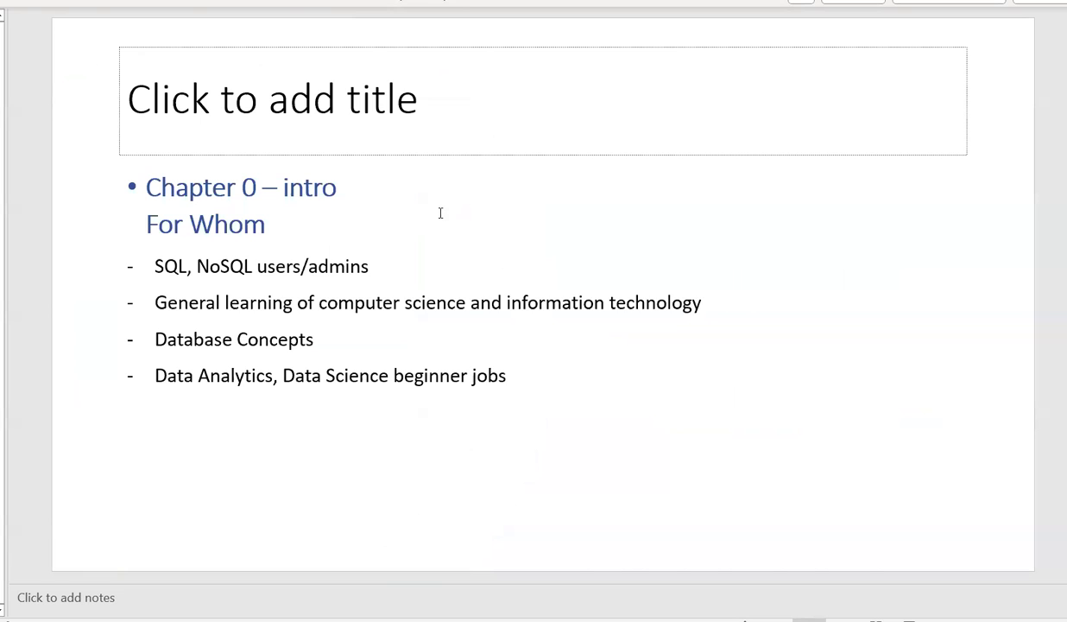
- Enter edit mode in the For Whom bulleted text box on the Chapter 0 intro slide
double_click(204, 225)
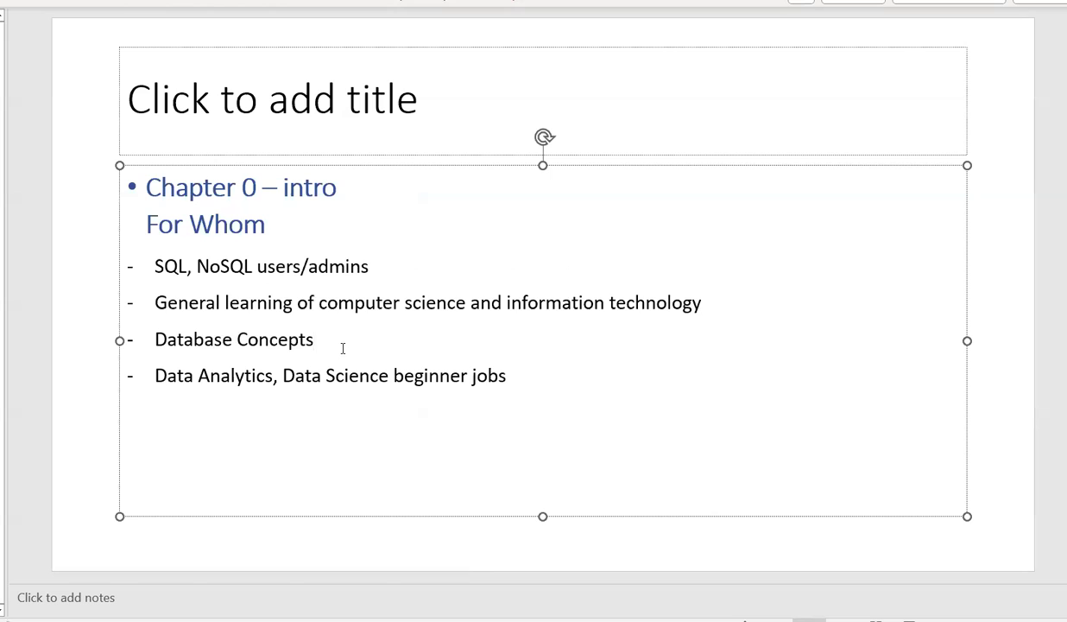
- Add (DBMS) after Database Concepts and wrap 'beginner jobs' in parentheses
double_click(233, 338)
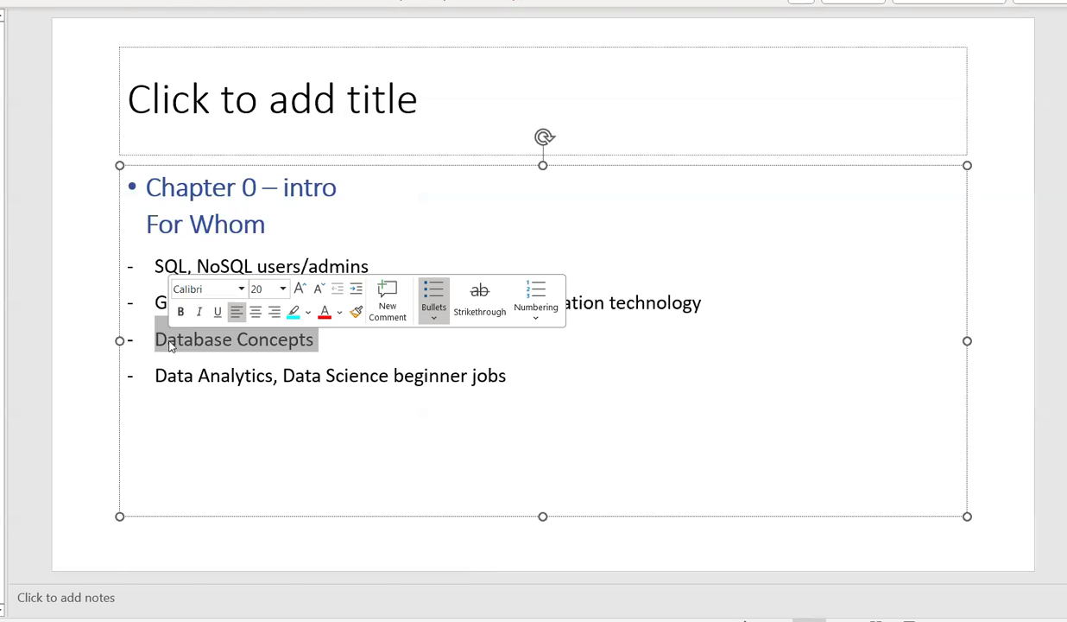
mouse_move(242, 352)
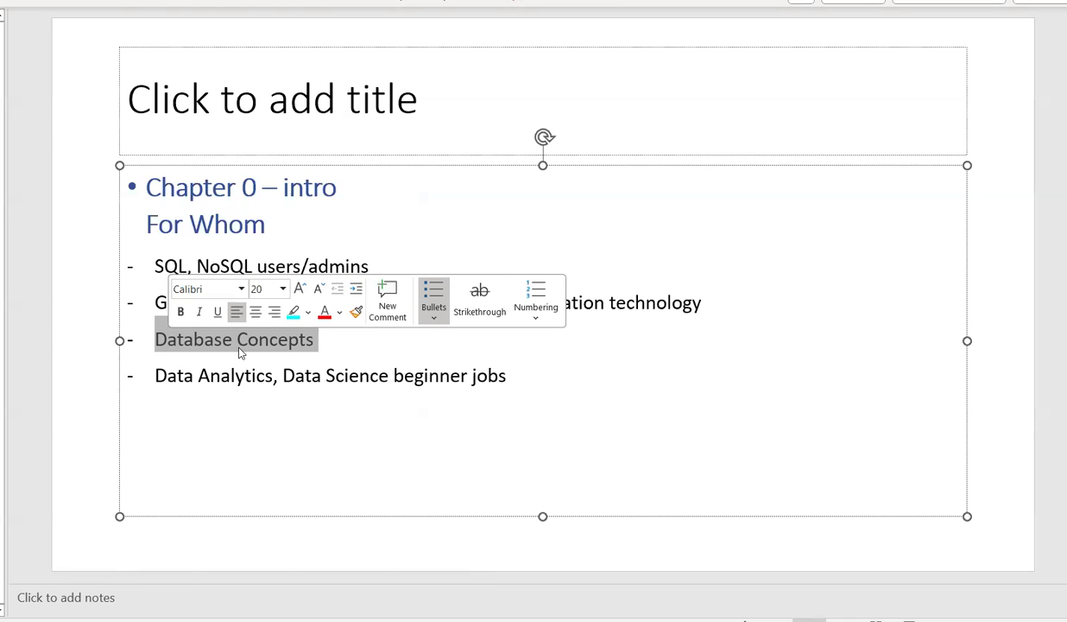
type("(DBMS)")
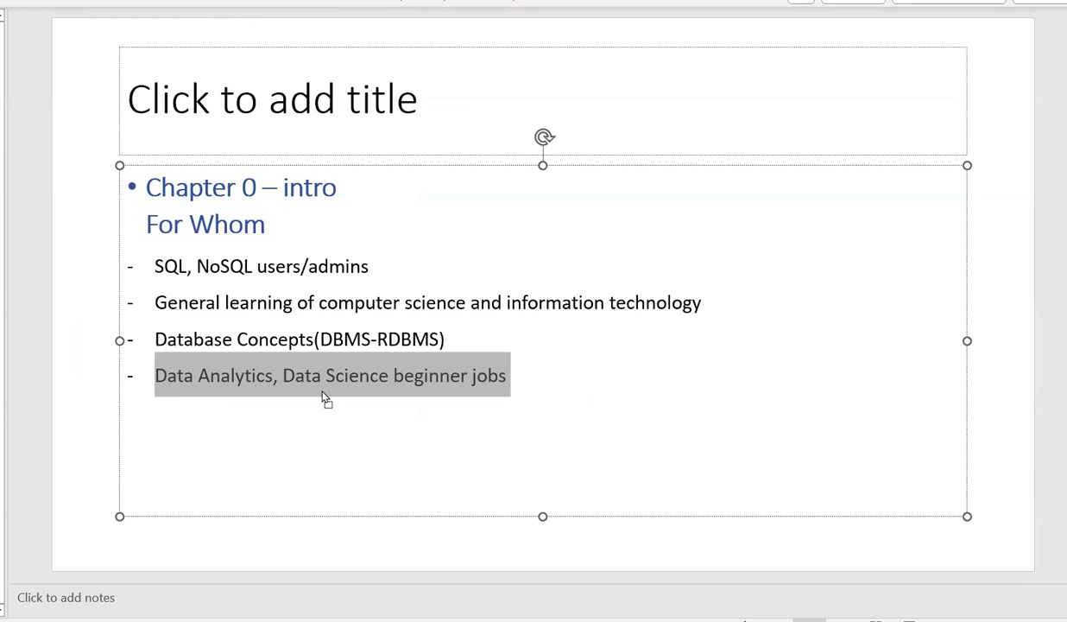
type("(beginner jobs)")
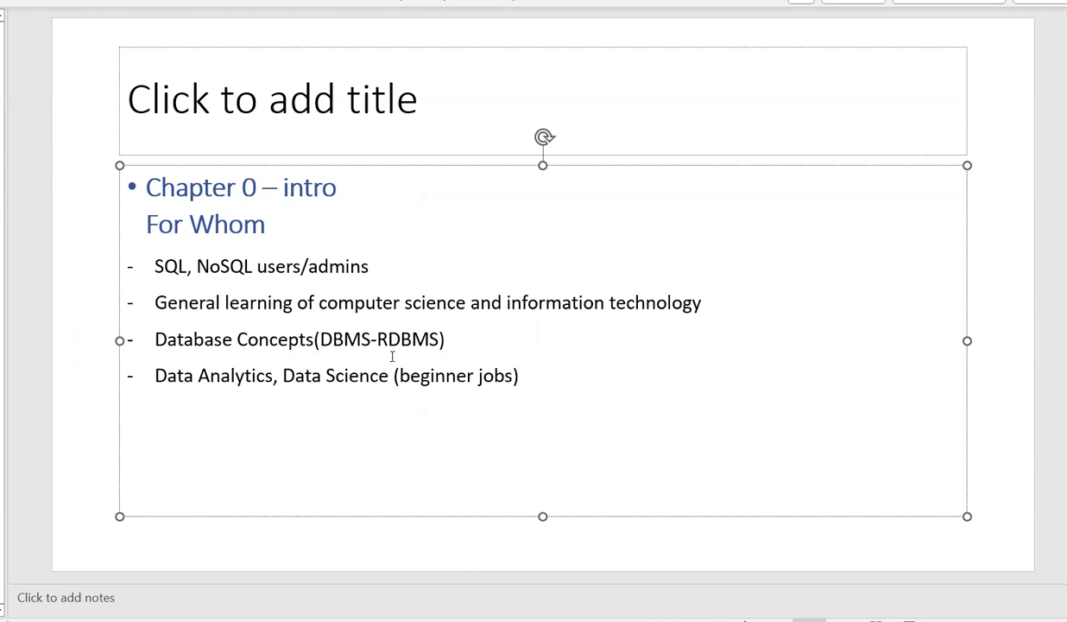
mouse_move(556, 373)
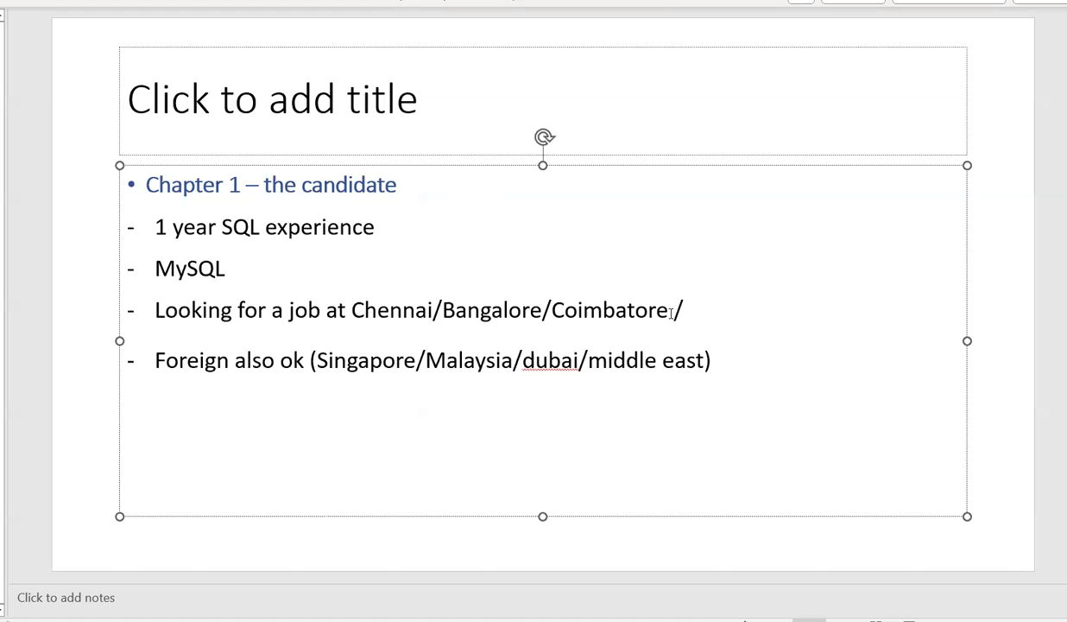
- Append (Tamil Nadu cities / India ) after Coimbatore in the job-location bullet
type("()")
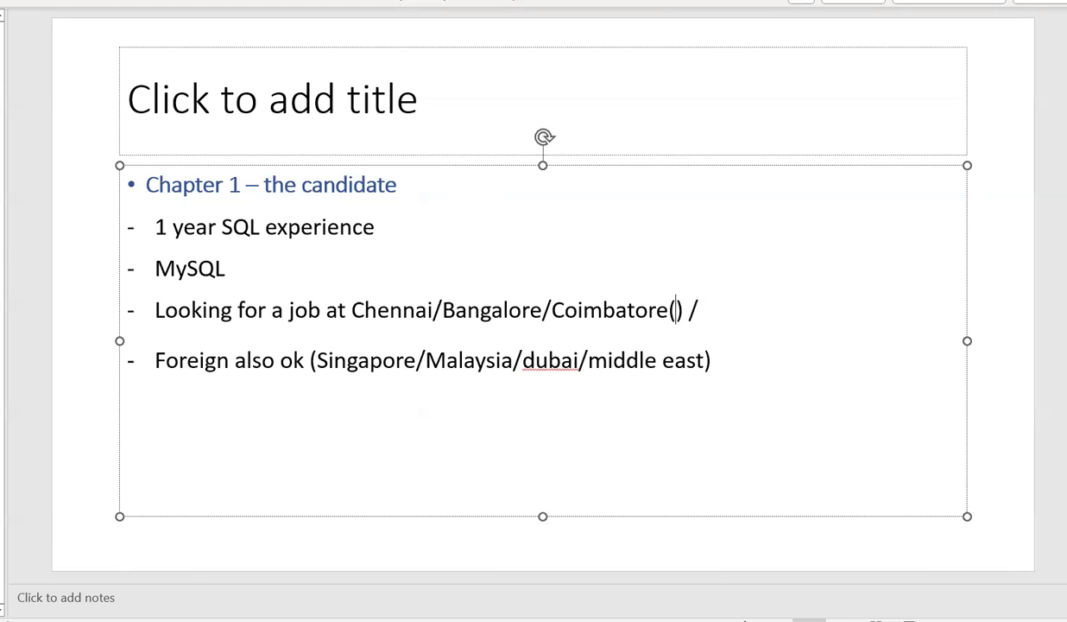
type("Tami")
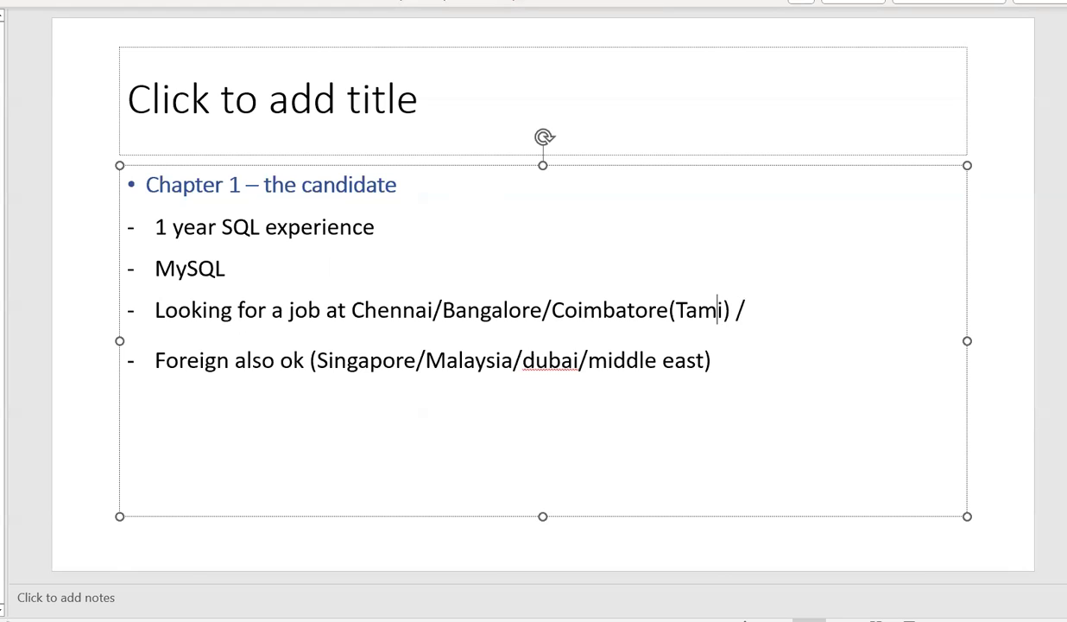
type("l Nadu")
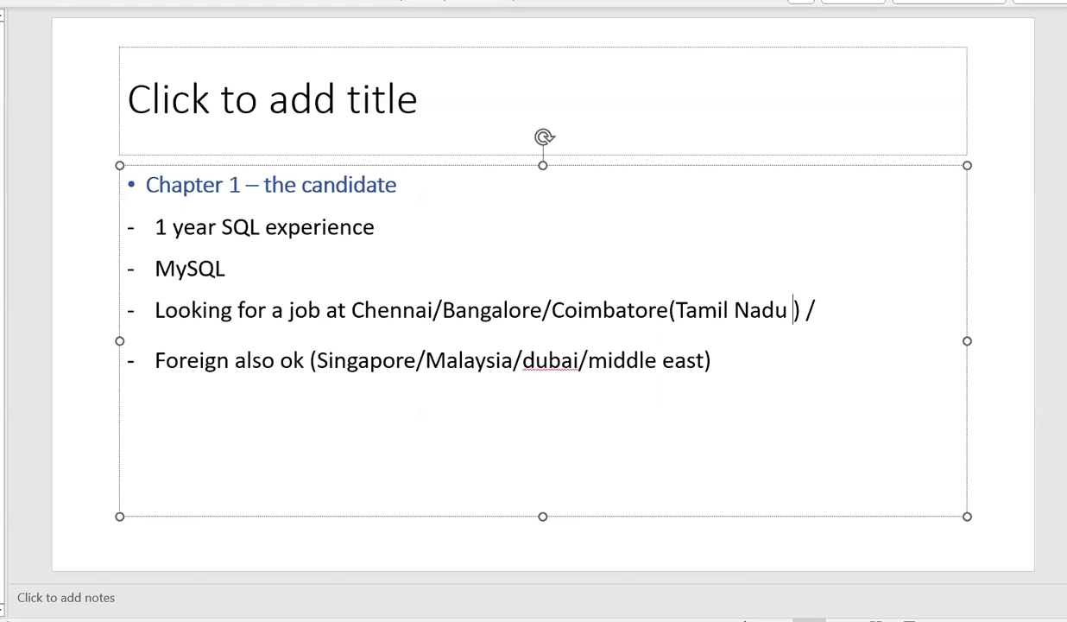
type("cities /")
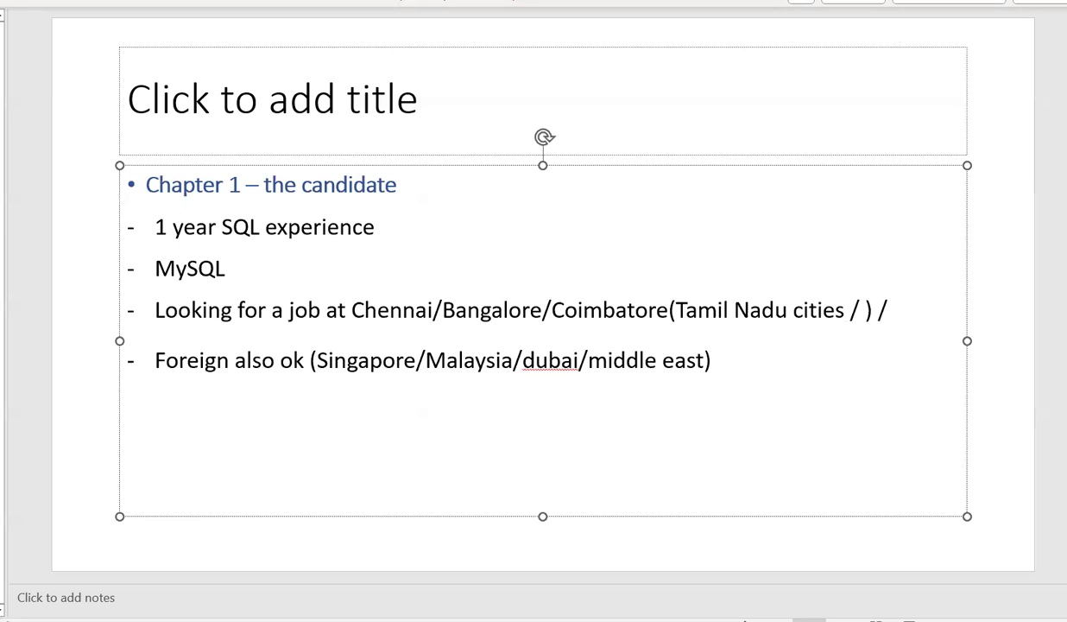
type("indi")
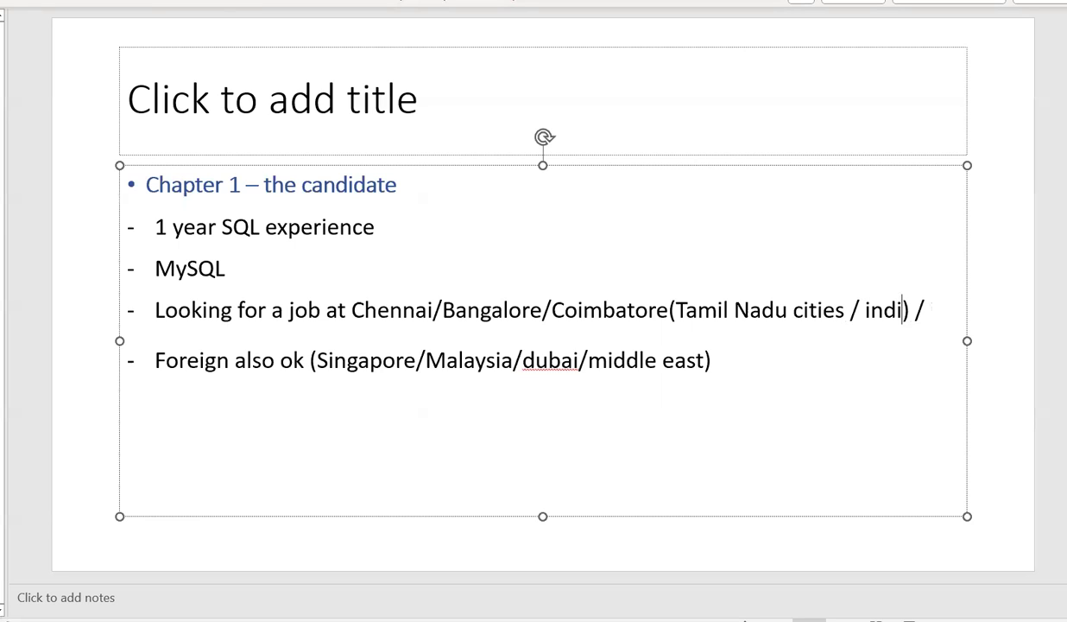
type("a")
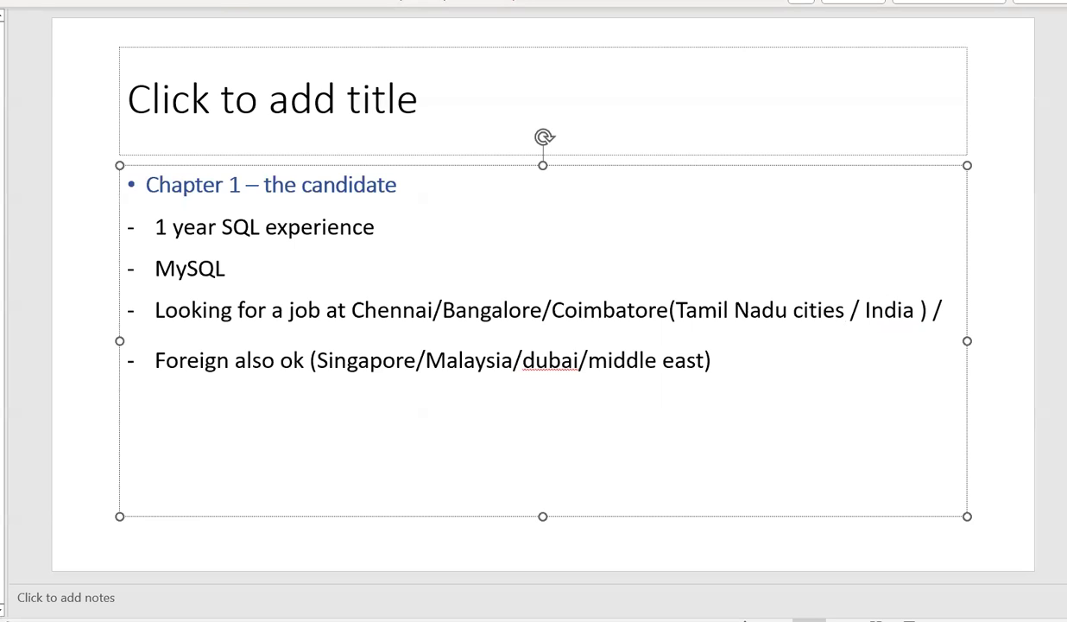
key("BackSpace")
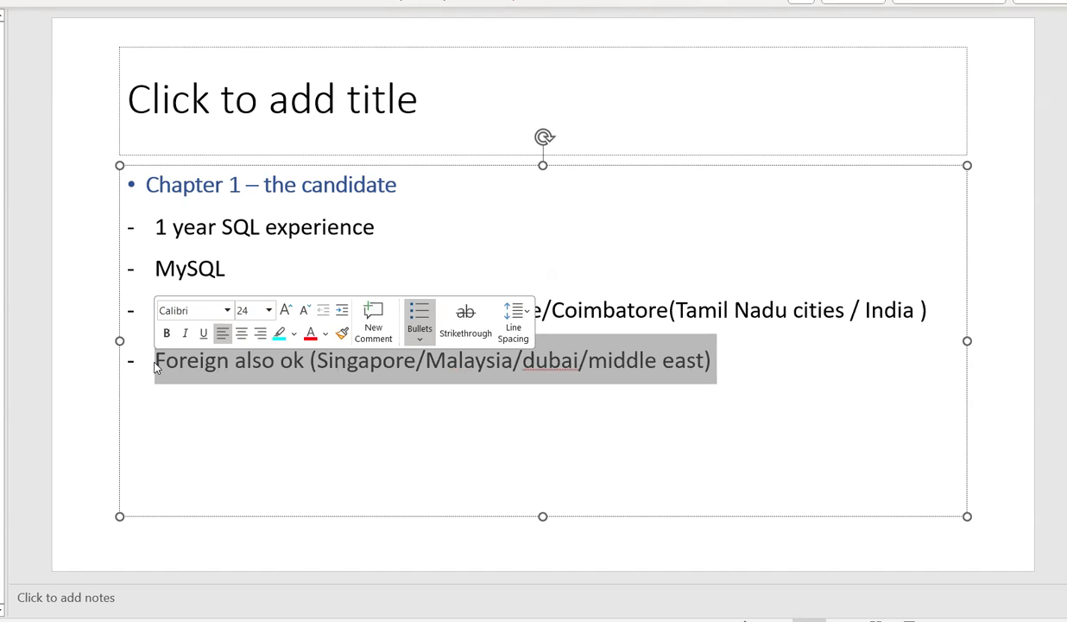
mouse_move(189, 369)
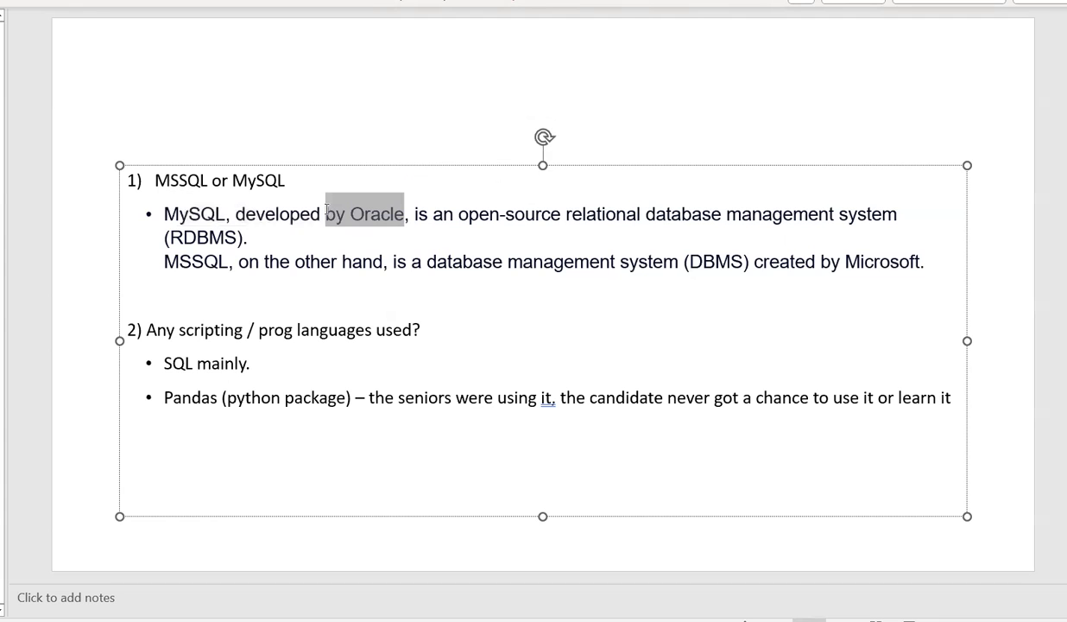
- Highlight the word open-source in cyan in the MySQL description
double_click(507, 214)
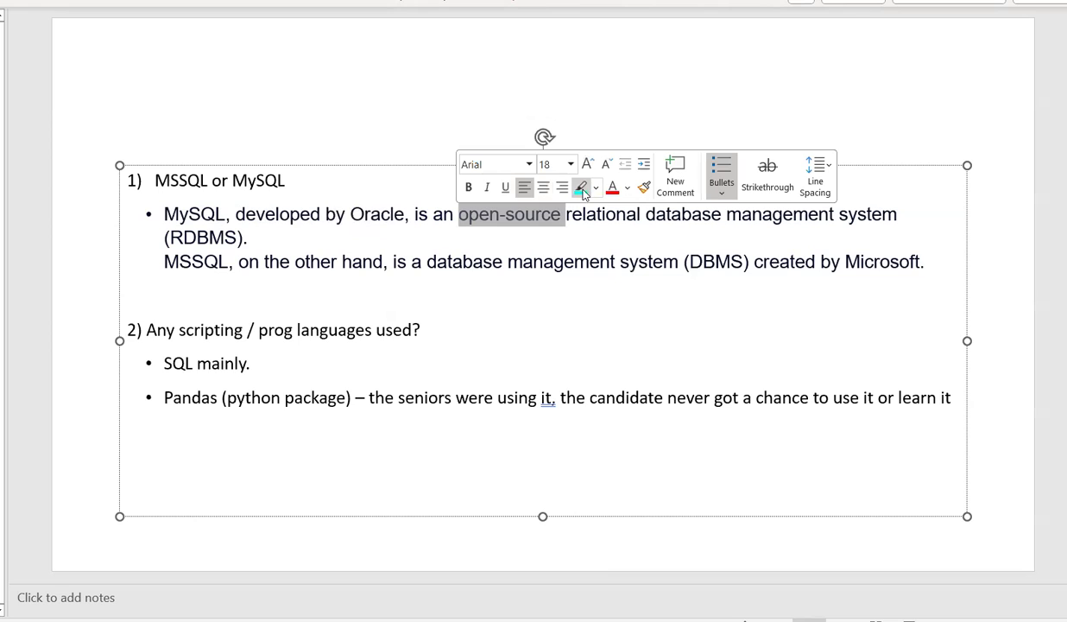
left_click(582, 186)
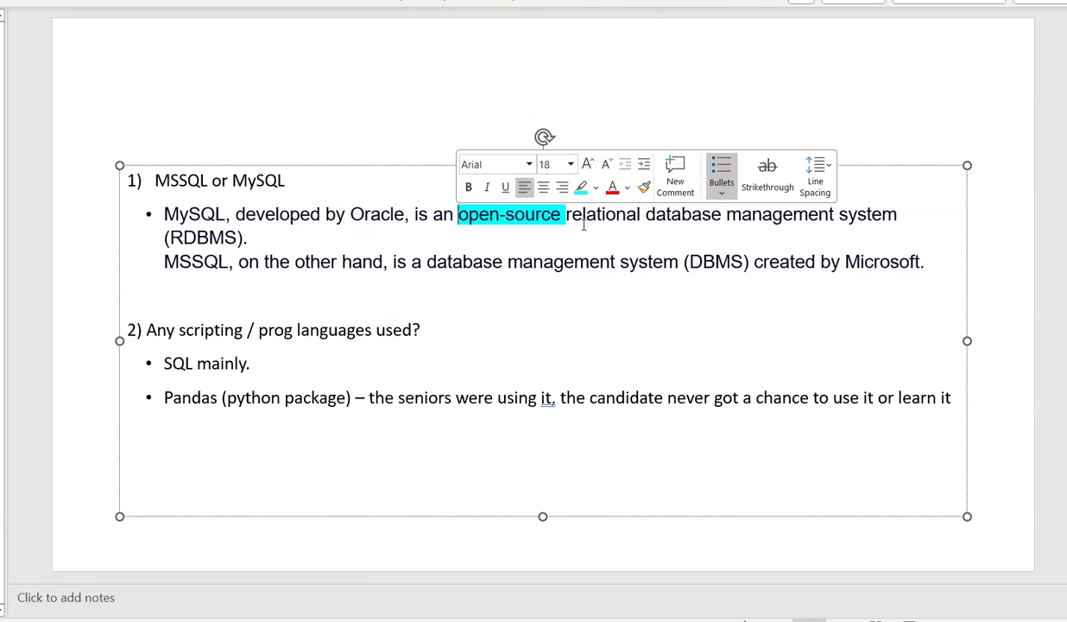
mouse_move(584, 230)
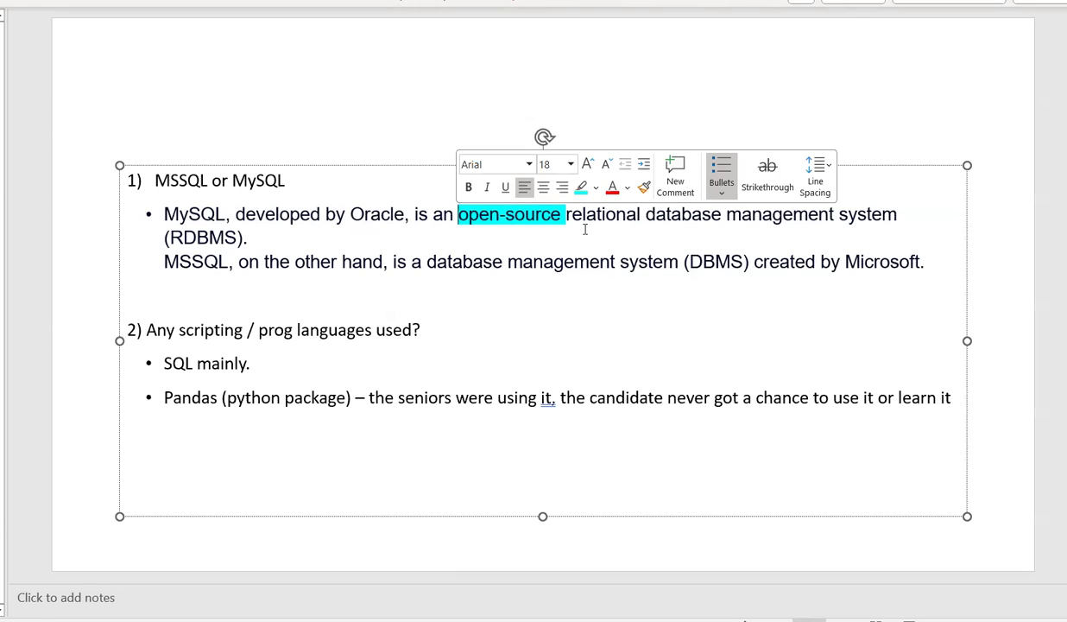
left_click(401, 215)
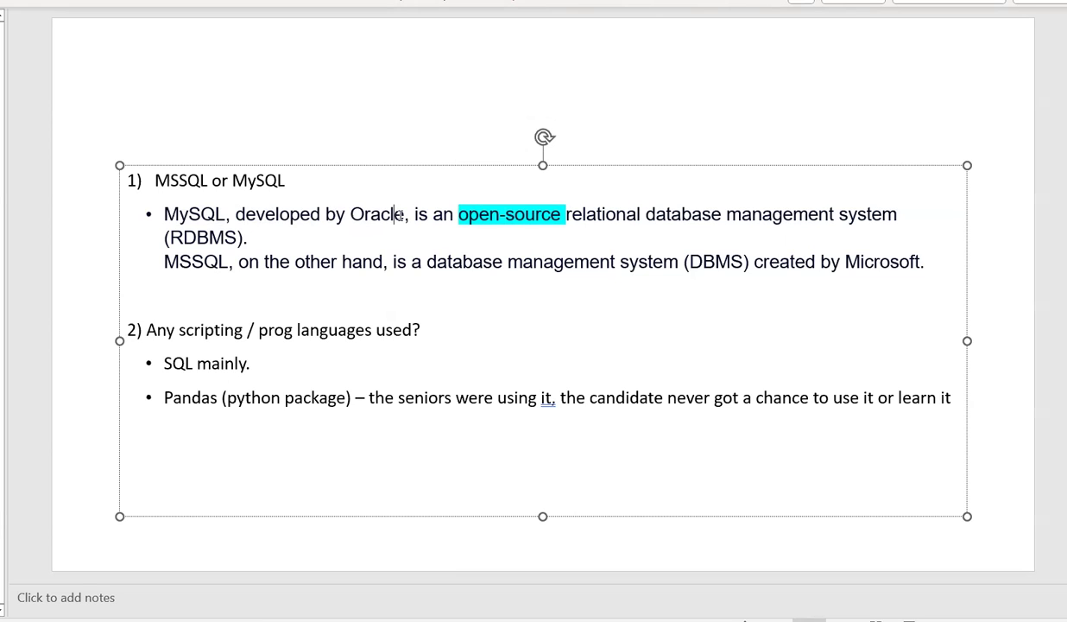
mouse_move(401, 214)
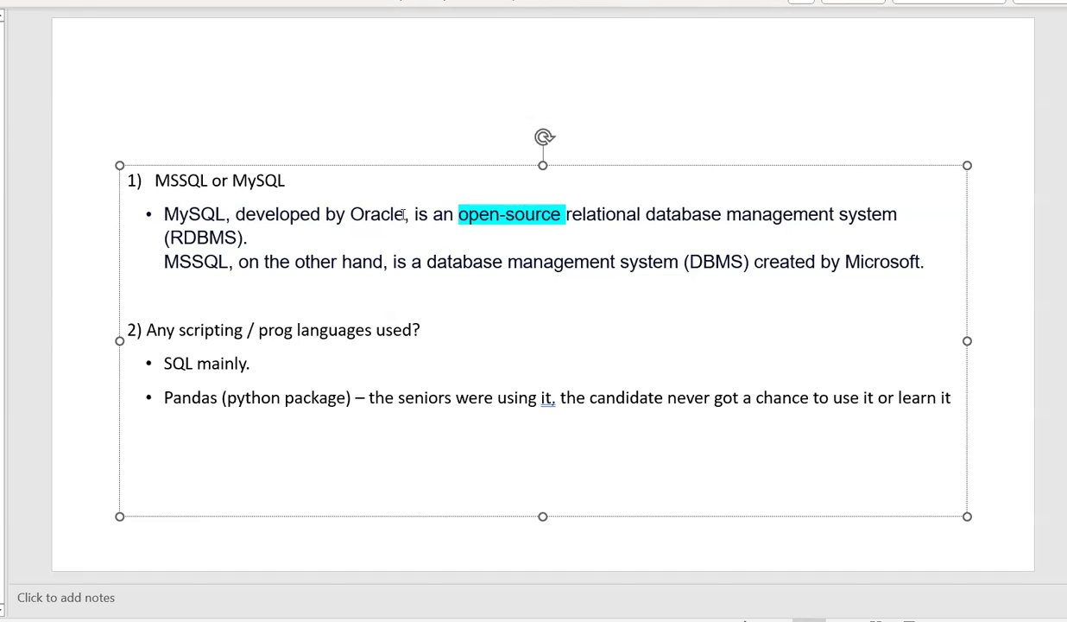
- Highlight the word Oracle in yellow in the same answer
double_click(375, 214)
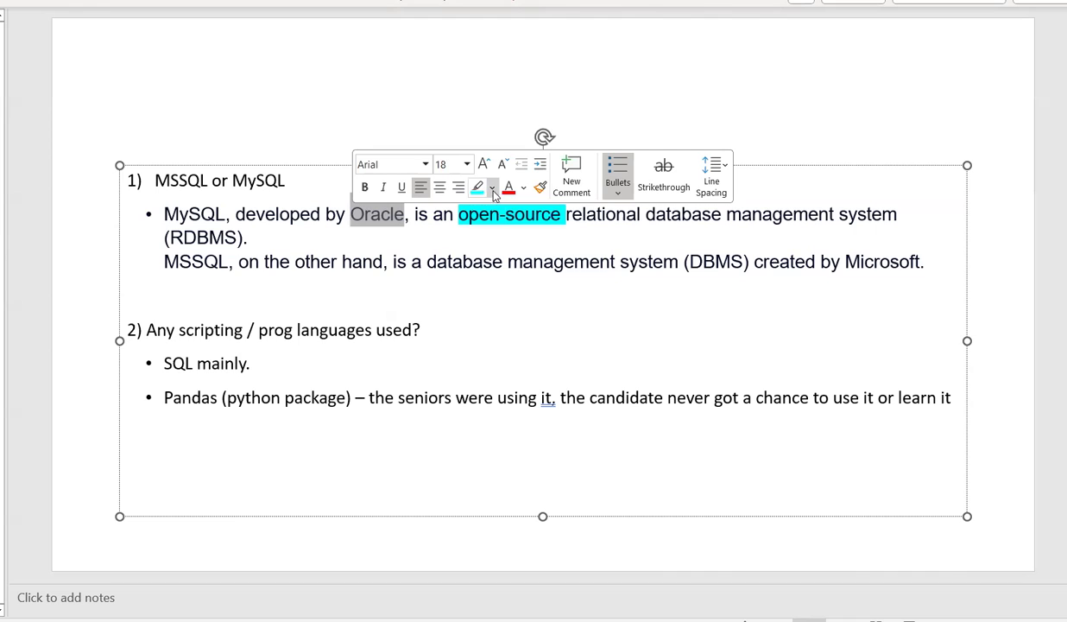
left_click(476, 186)
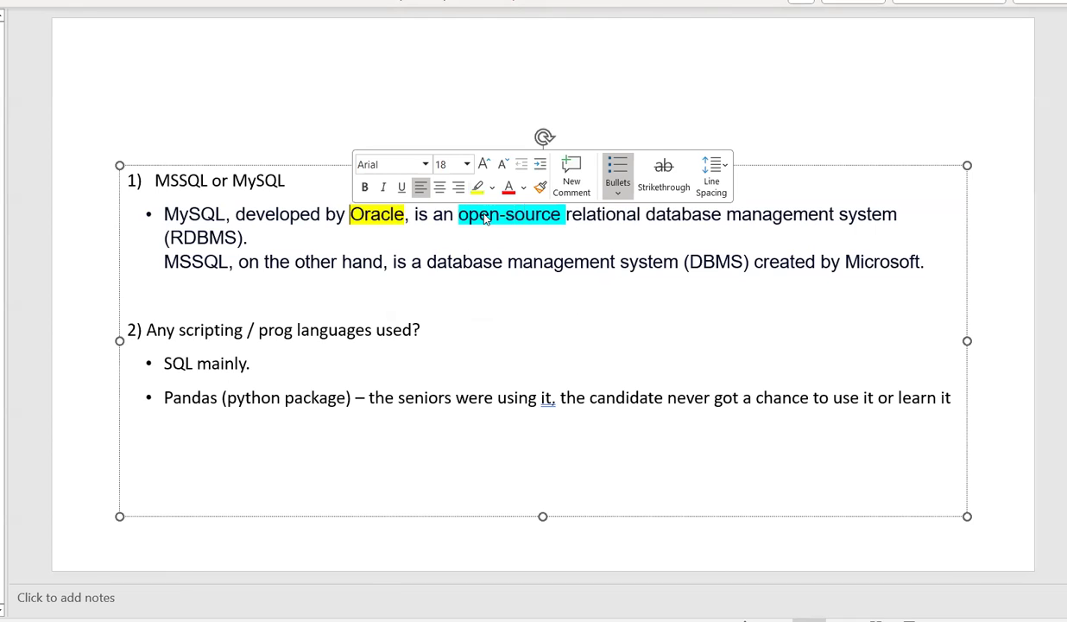
left_click(228, 262)
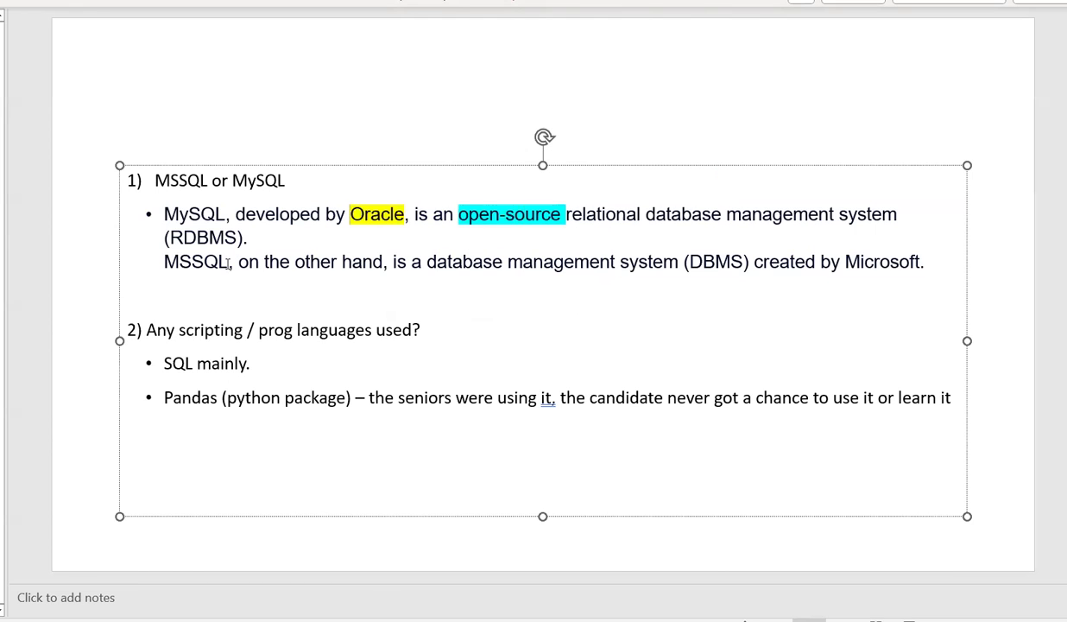
- Review the MSSQL and MySQL terms in the question and answer by selecting them
double_click(197, 263)
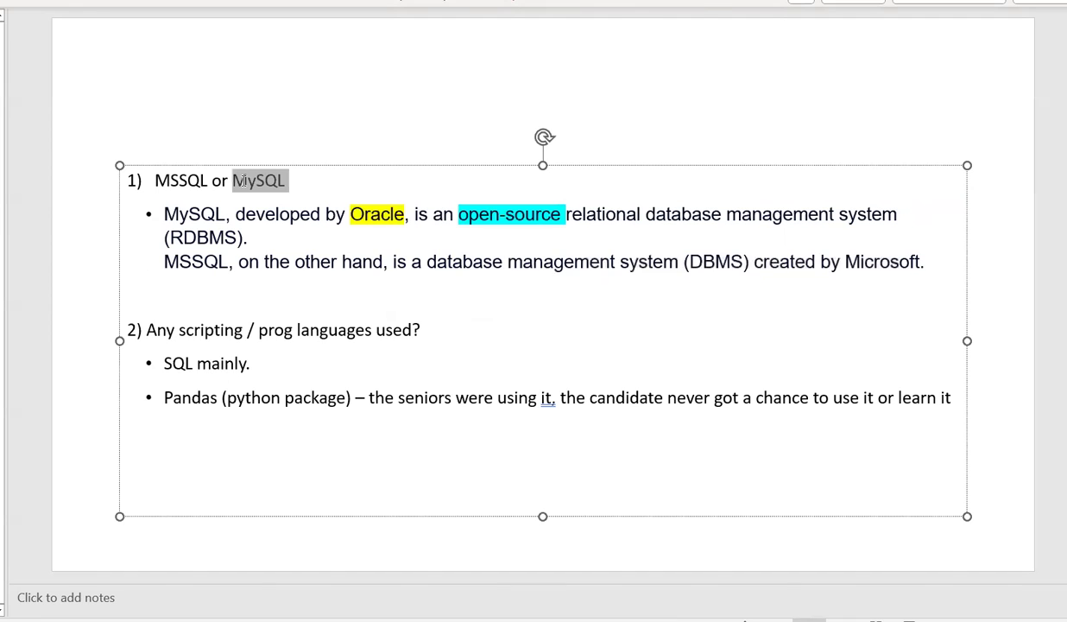
double_click(259, 179)
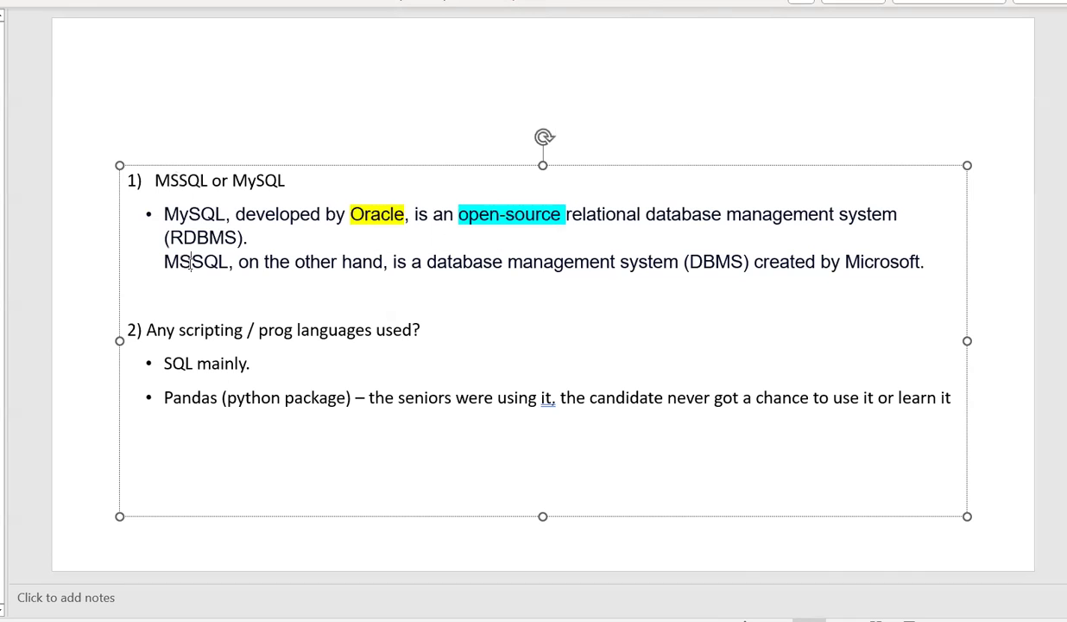
double_click(194, 214)
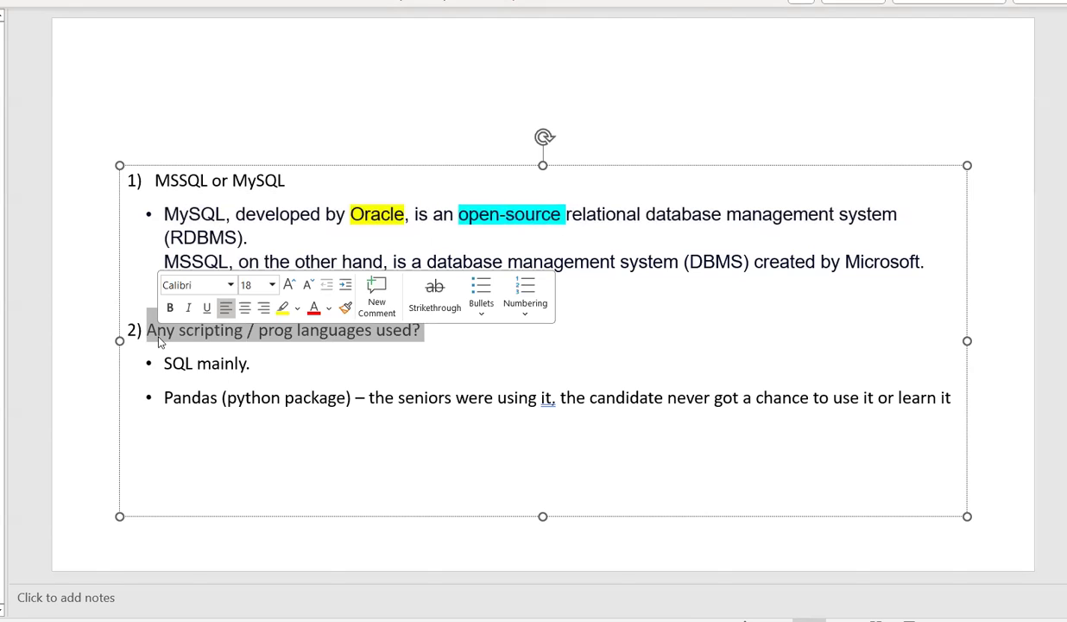
- Accept the grammar suggestion replacing the comma after 'using it' with a semicolon in the Pandas bullet
left_click(459, 358)
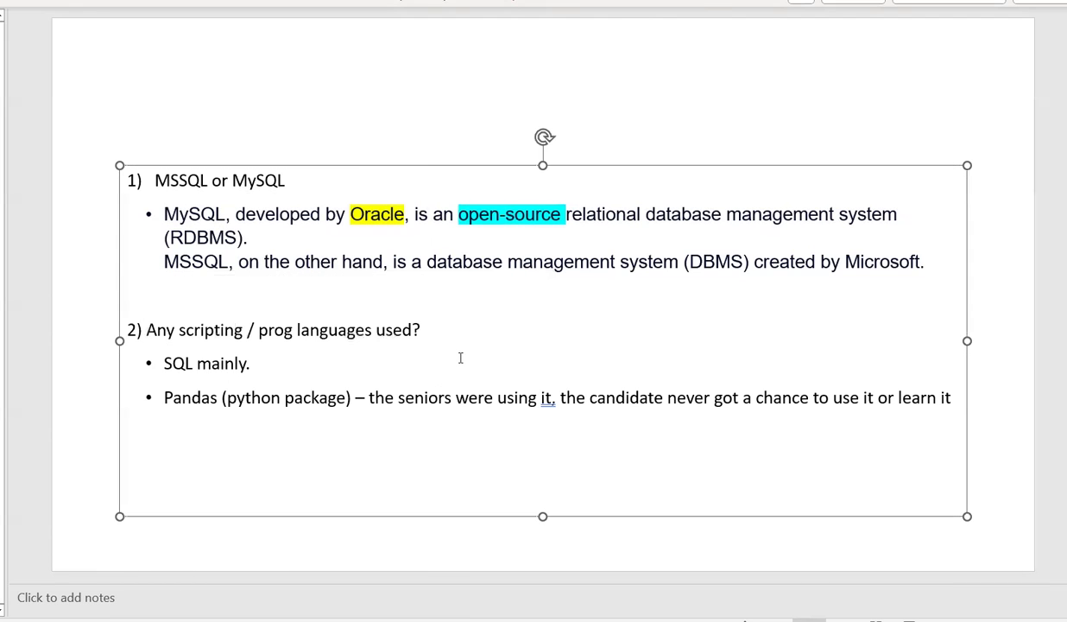
left_click(252, 362)
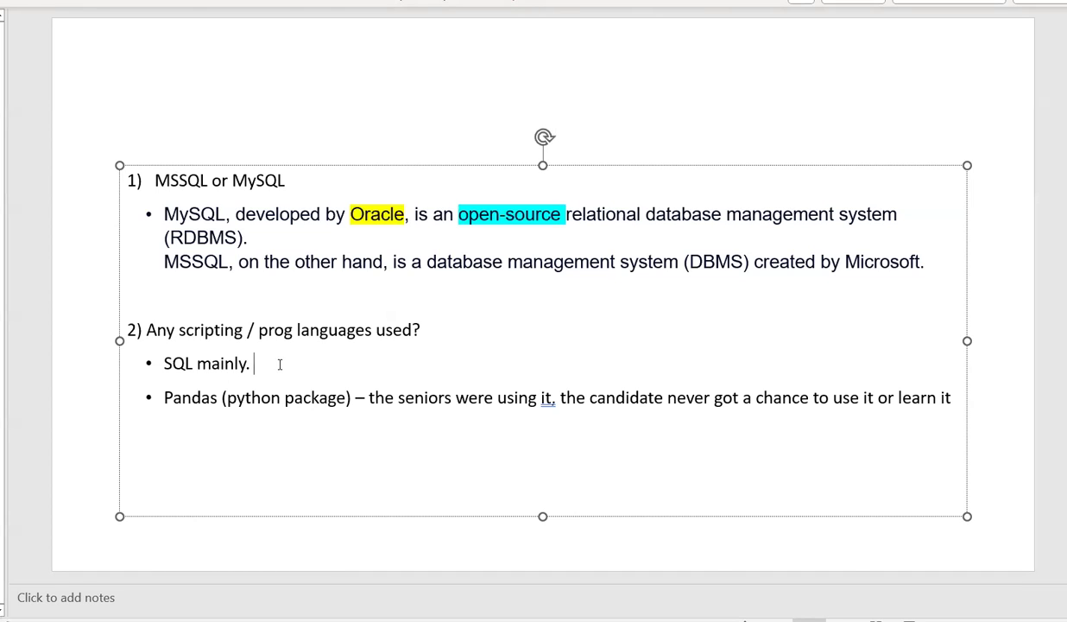
mouse_move(200, 397)
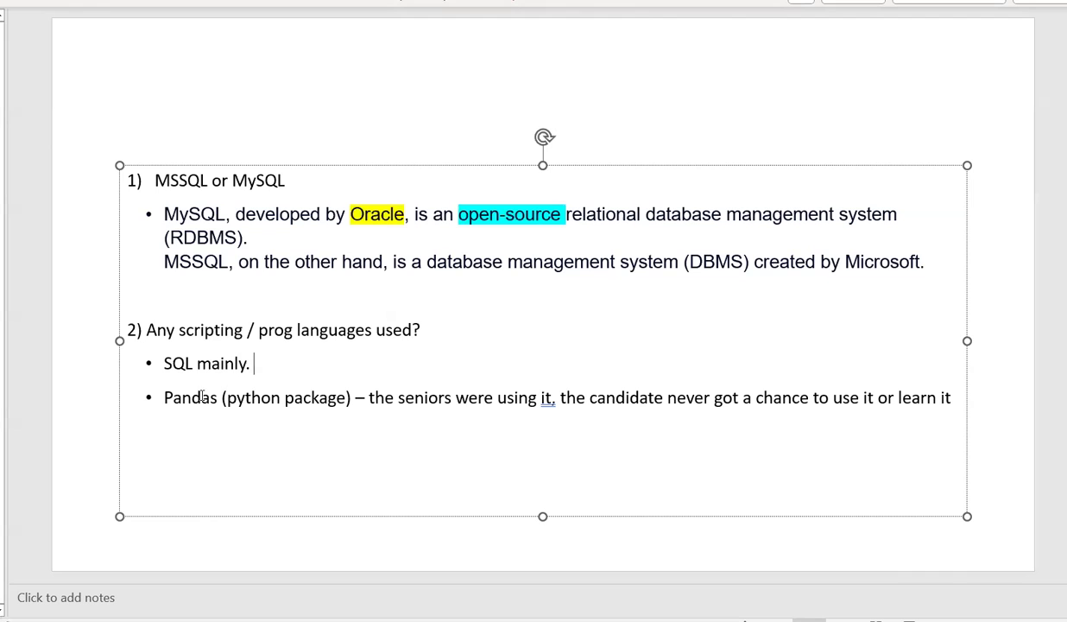
double_click(189, 398)
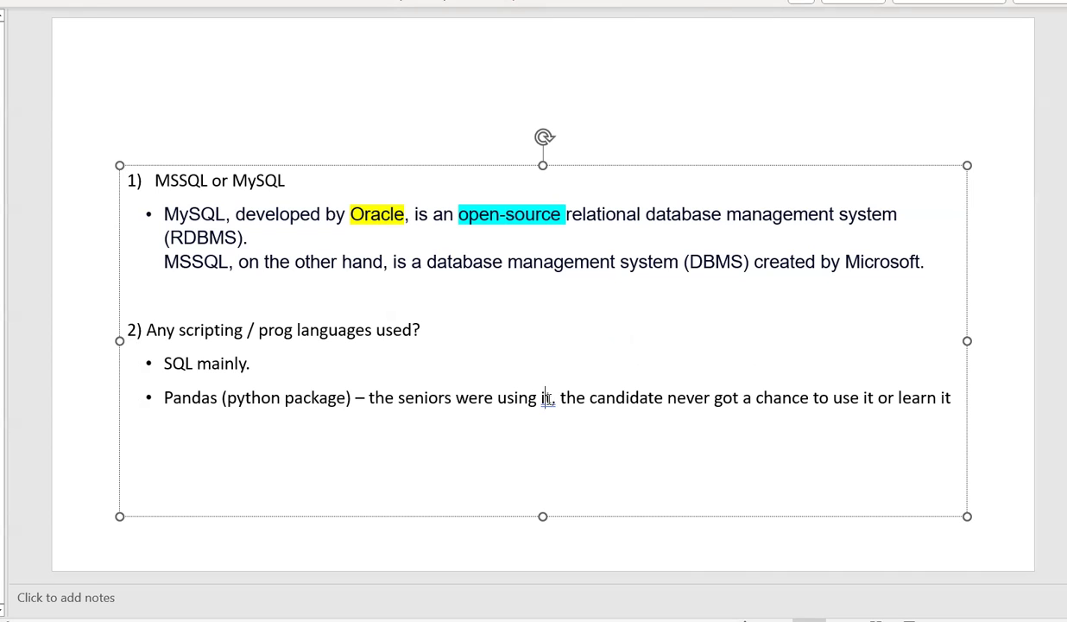
right_click(544, 397)
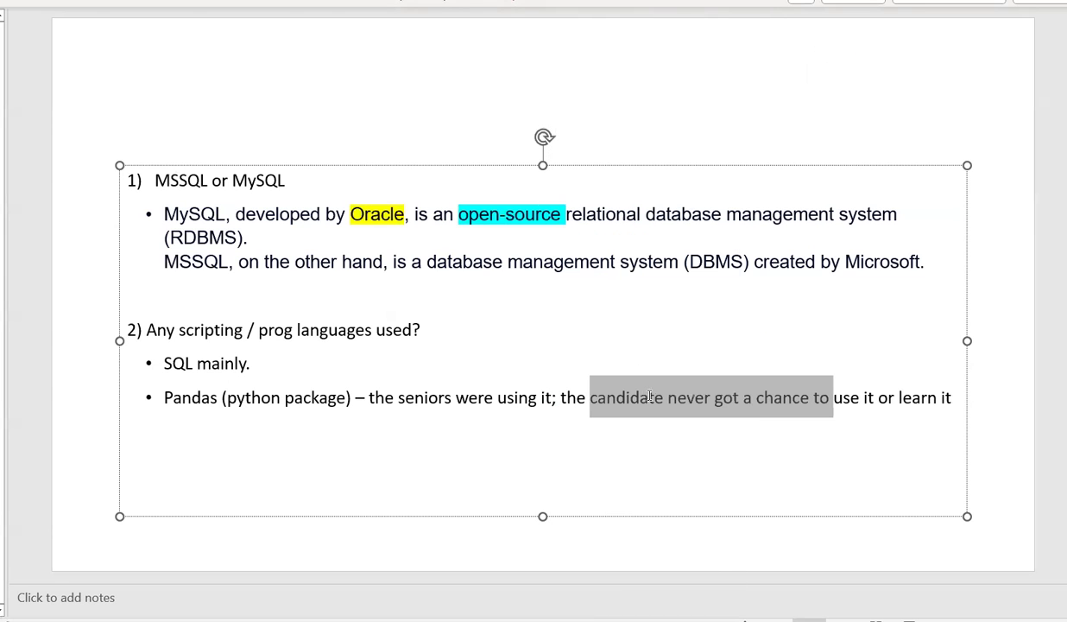
left_click(649, 398)
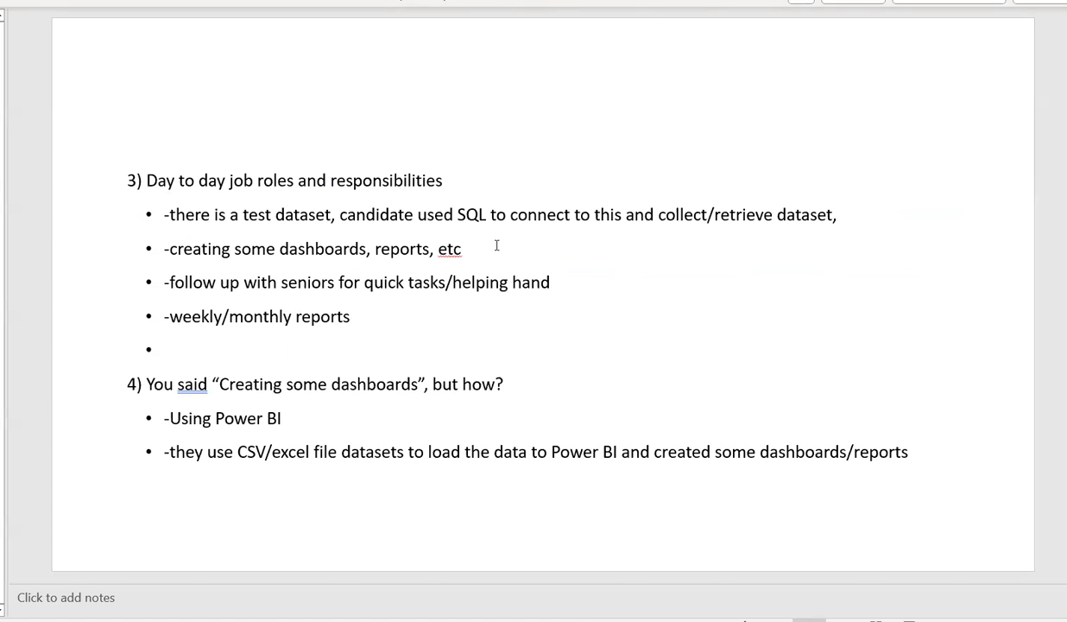
mouse_move(442, 173)
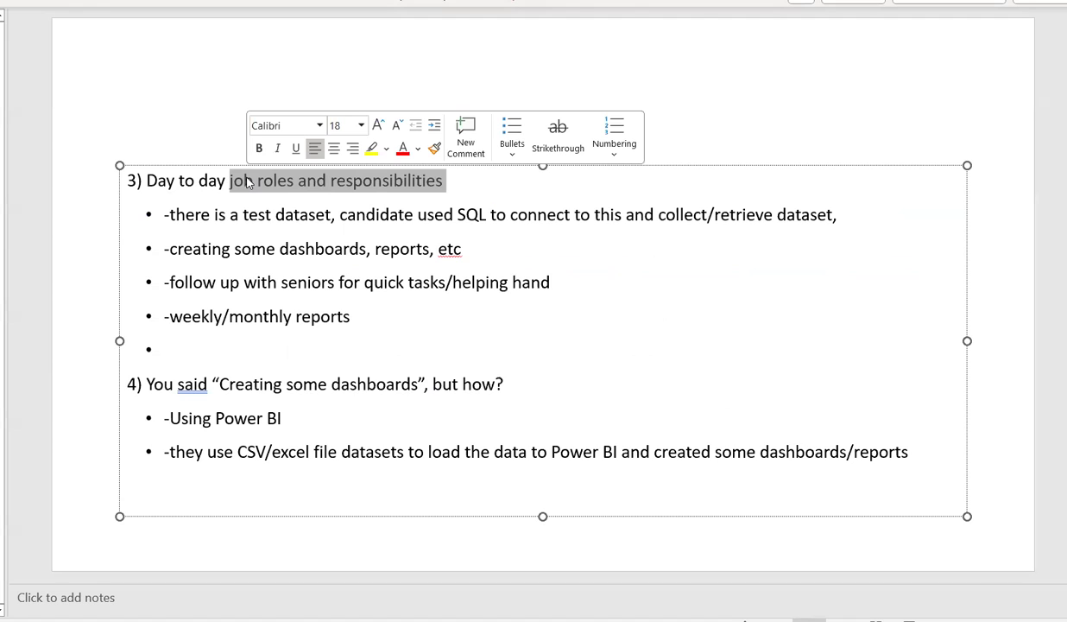
mouse_move(273, 201)
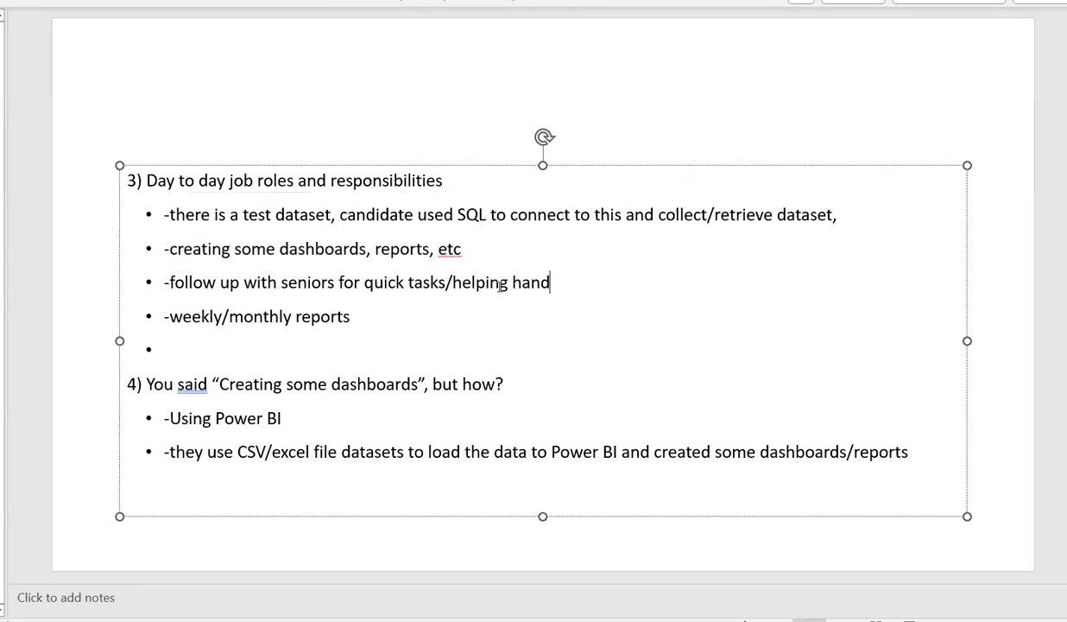
- Select the 'follow up with seniors' bullet on the day-to-day job roles slide
triple_click(359, 283)
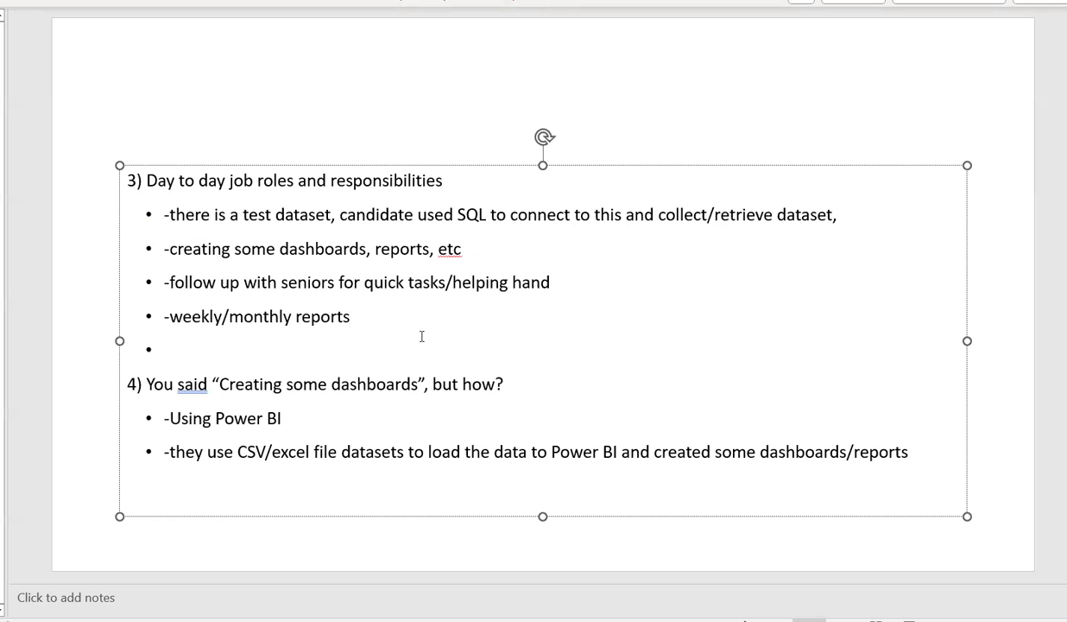
mouse_move(366, 408)
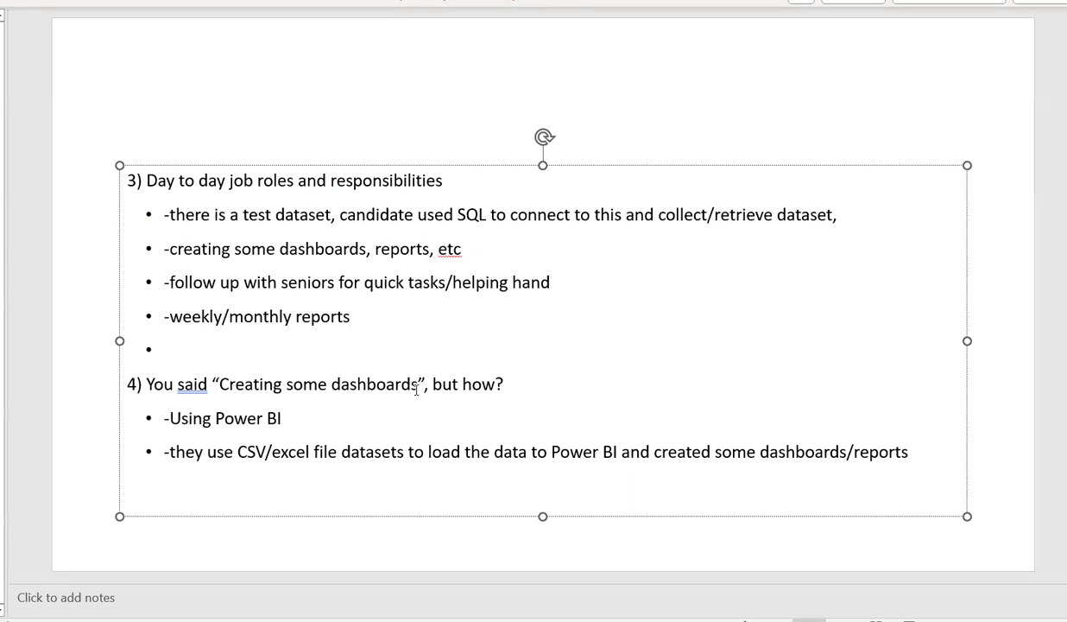
left_click_drag(176, 383, 414, 383)
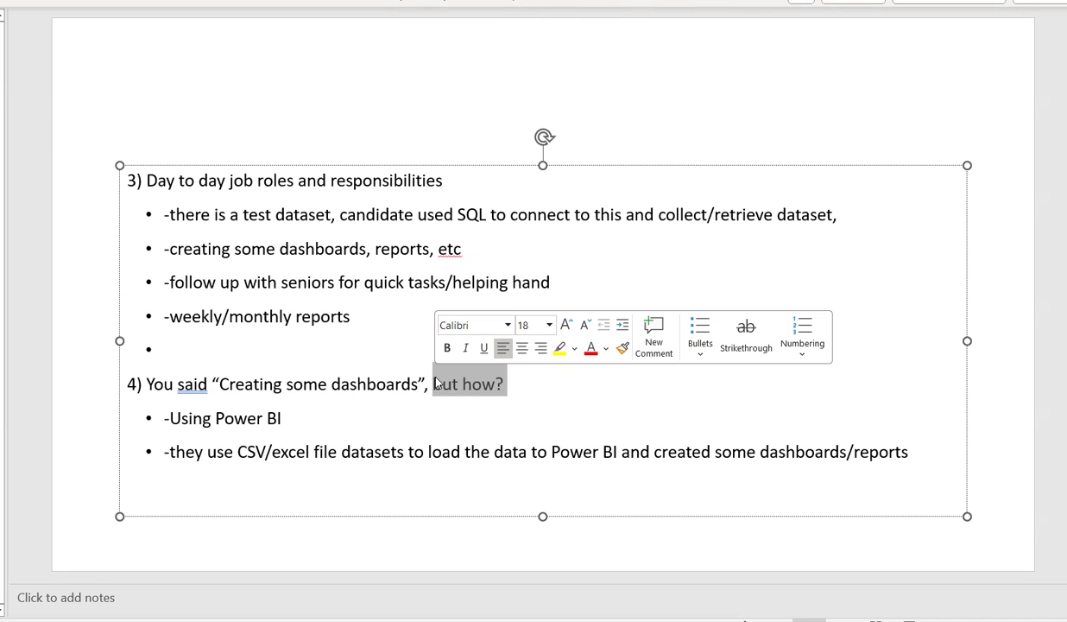
double_click(239, 418)
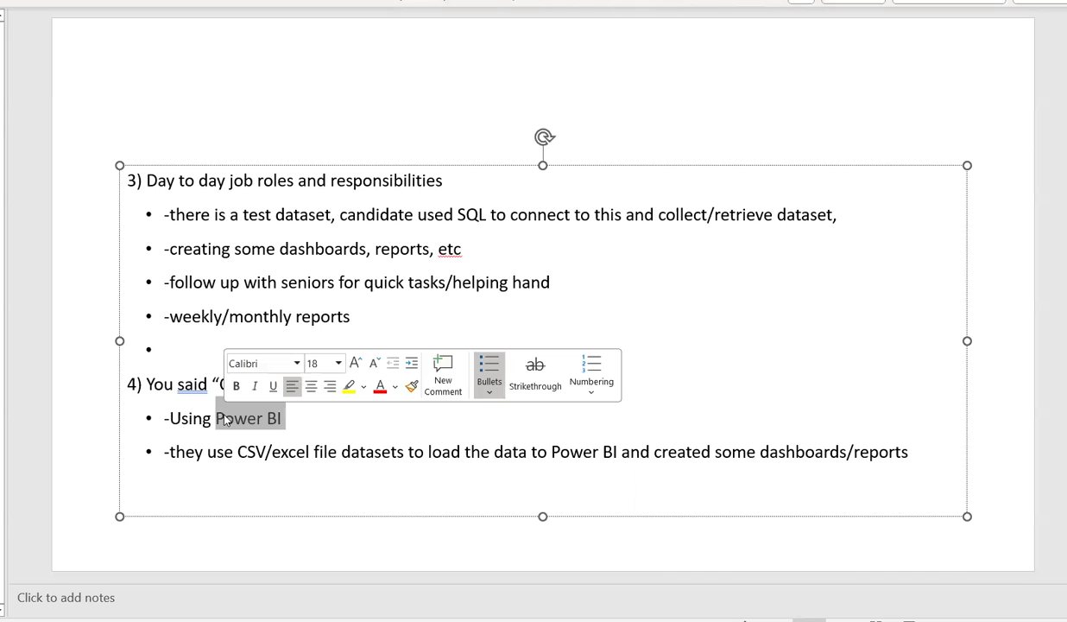
type("Creating some dashboards\", but how?")
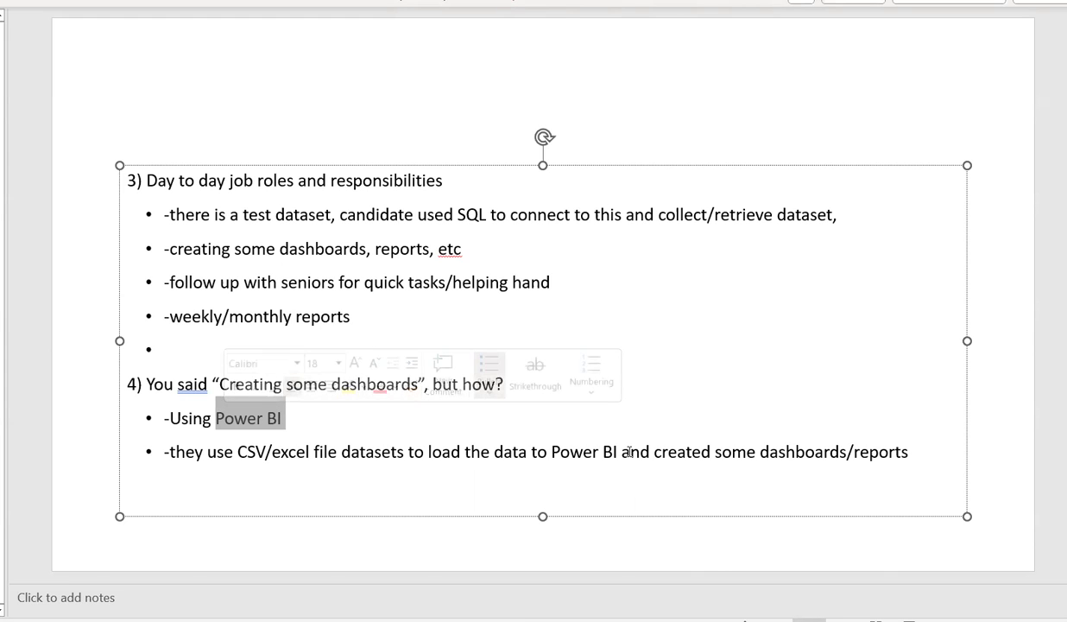
double_click(584, 453)
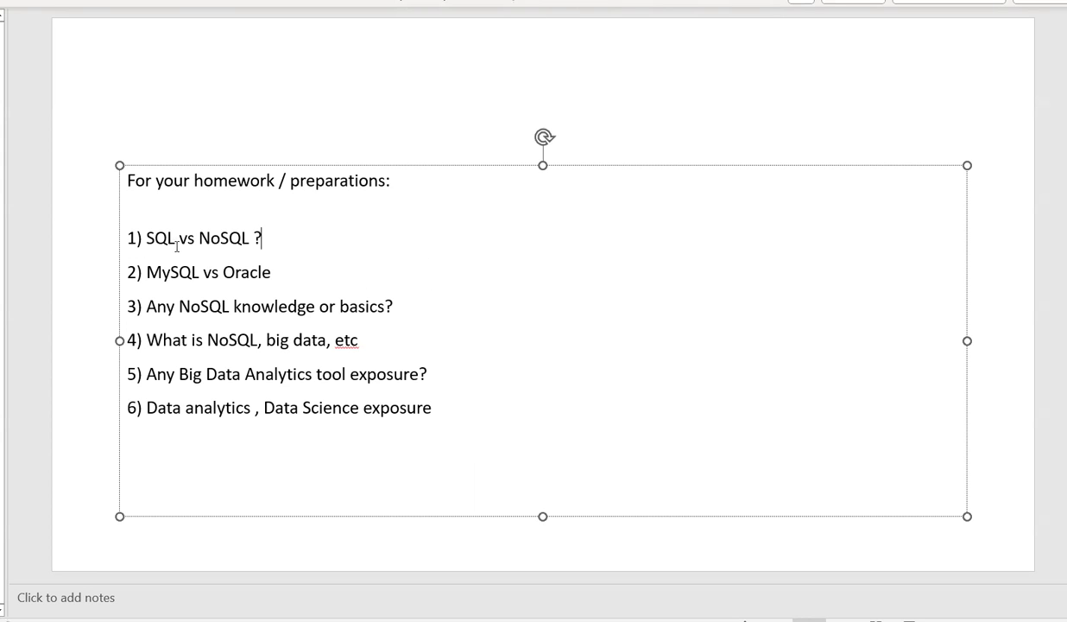
- Append (2010) after 'SQL vs NoSQL ?' in the first homework item
double_click(204, 239)
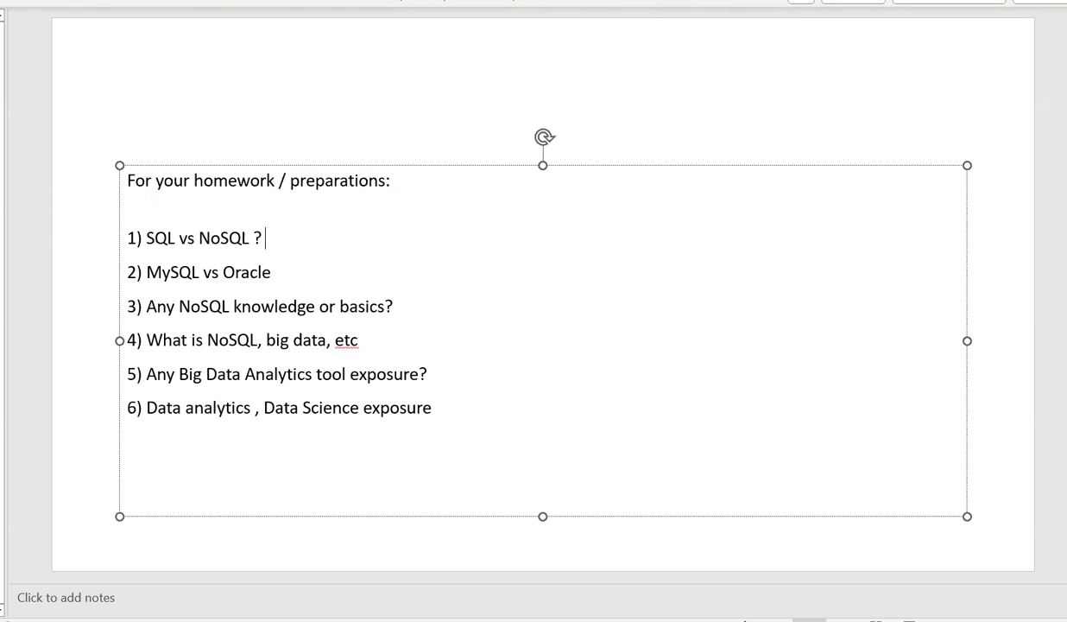
type("()")
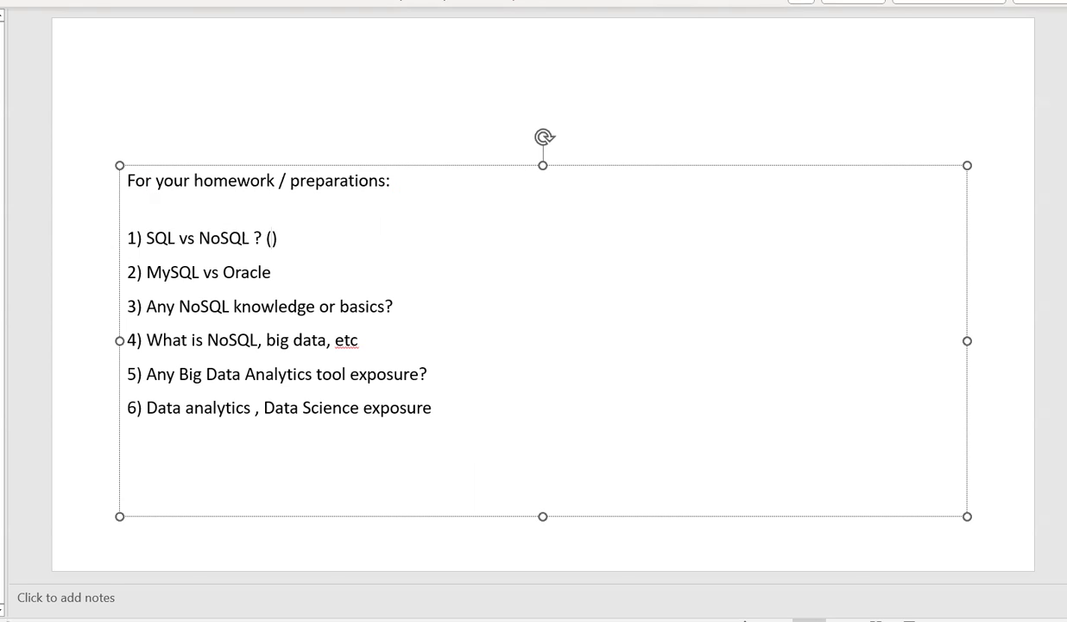
type("201")
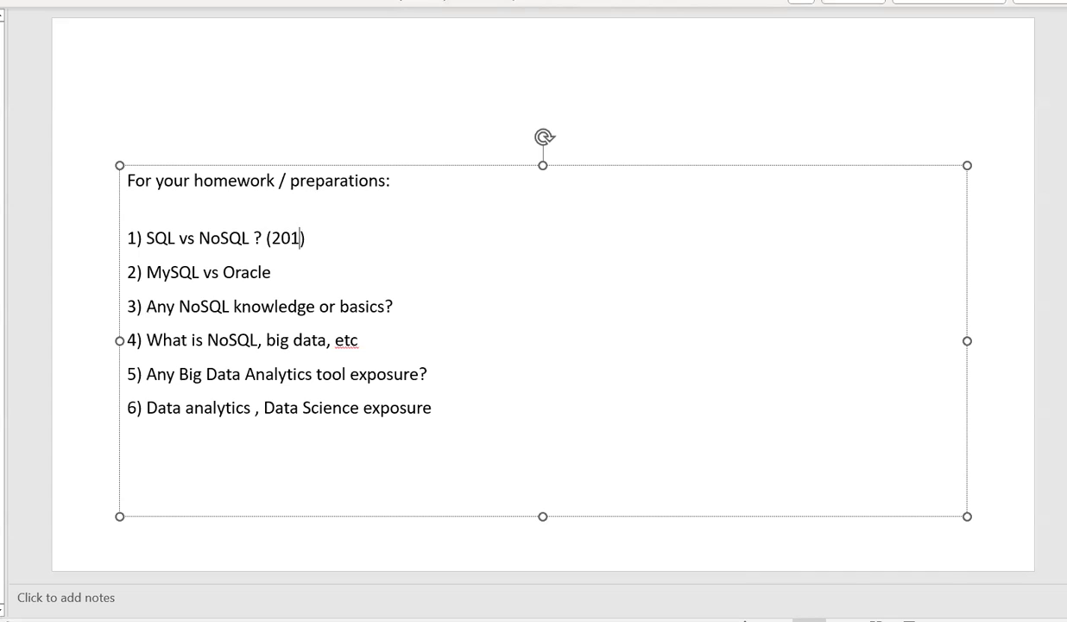
type("0")
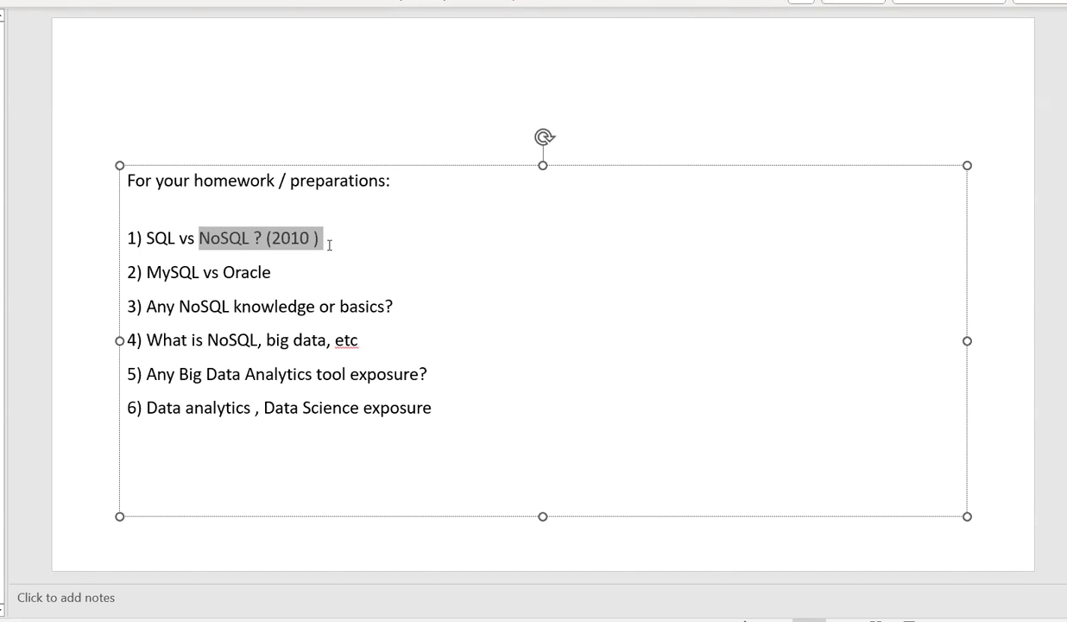
right_click(259, 239)
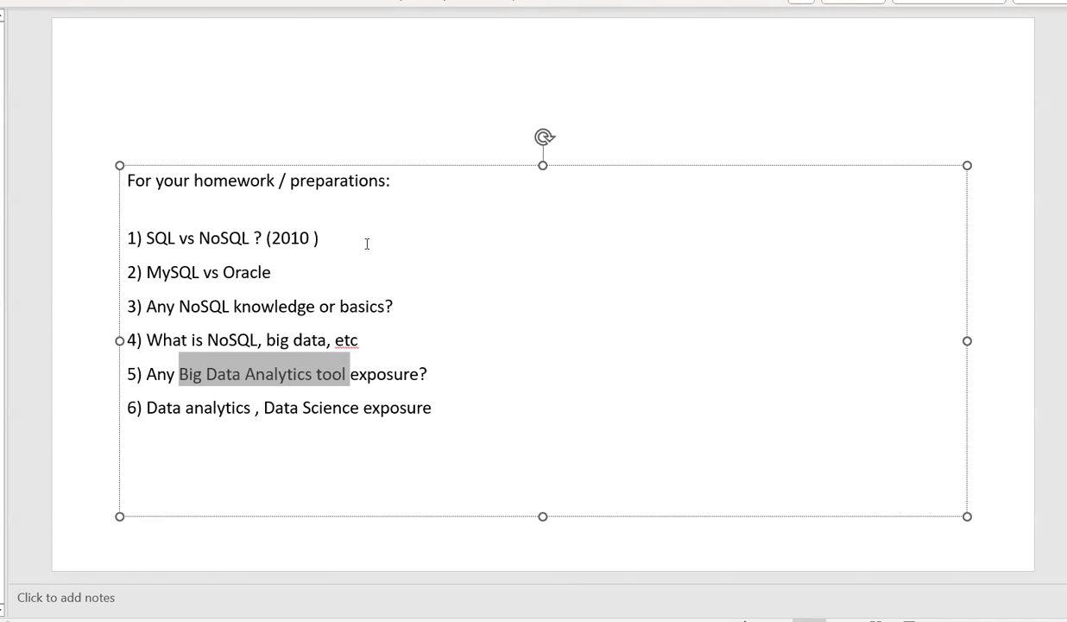
mouse_move(283, 282)
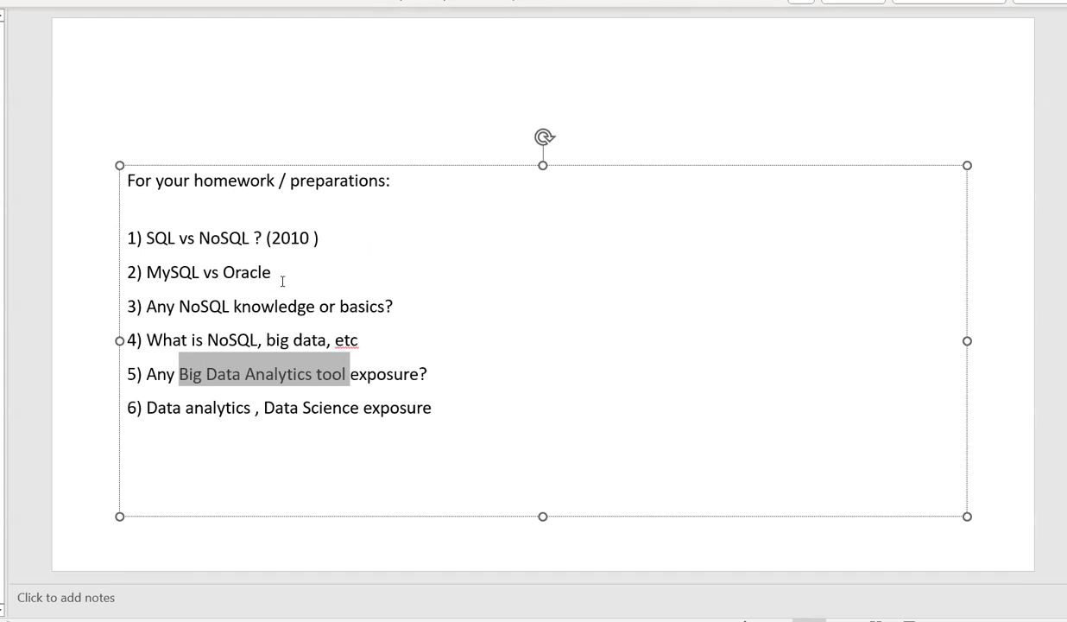
double_click(207, 273)
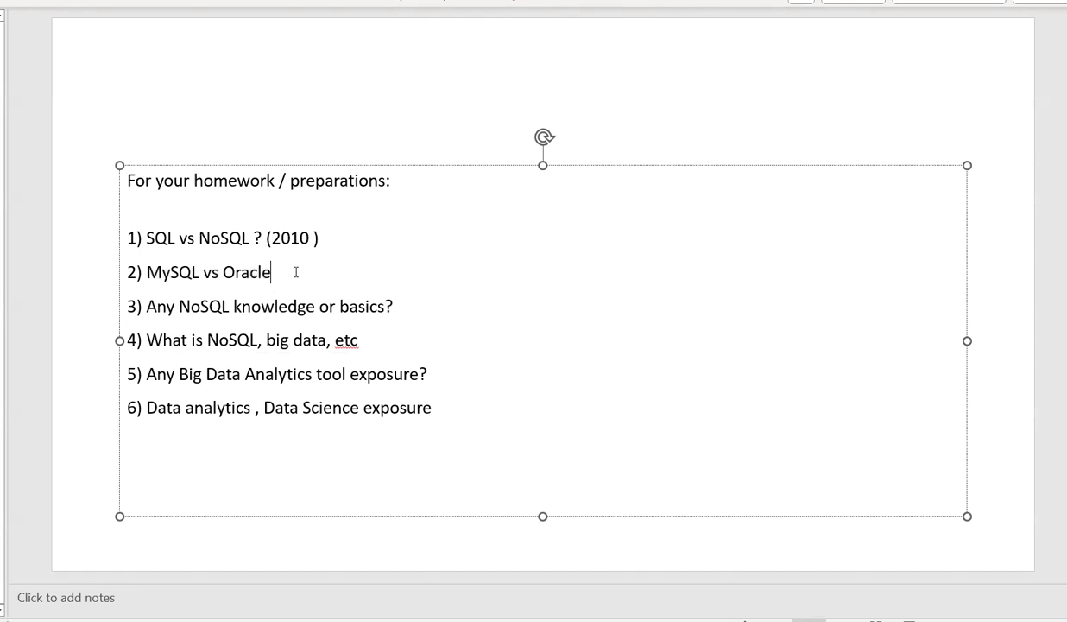
- Extend item 2 to read MySQL VS Oracle VS MSSQL VS postgres
type("vs")
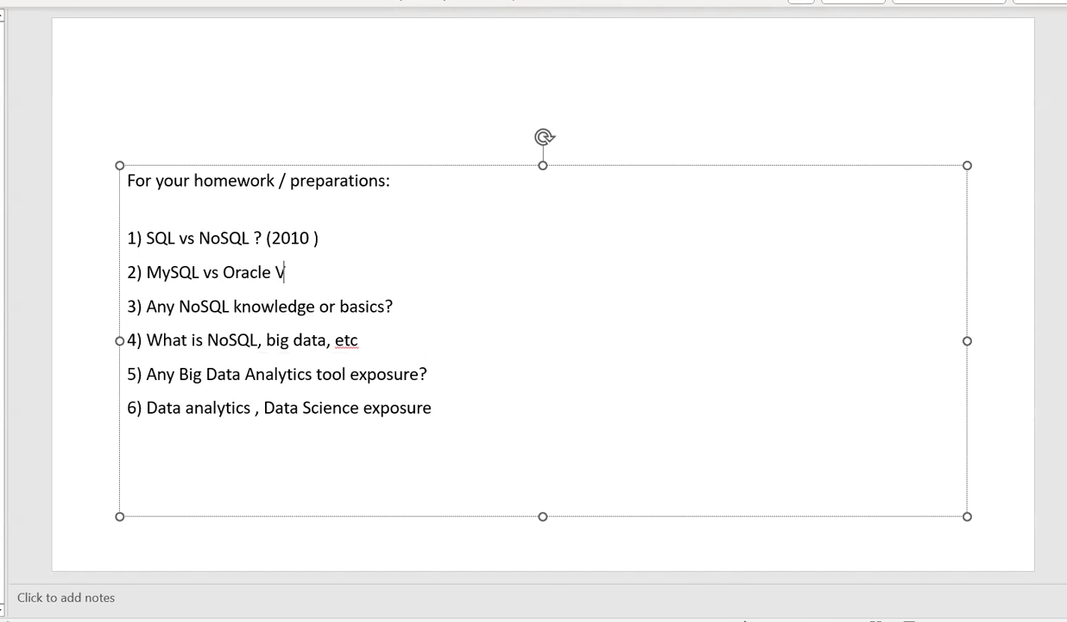
type("S MSSQL")
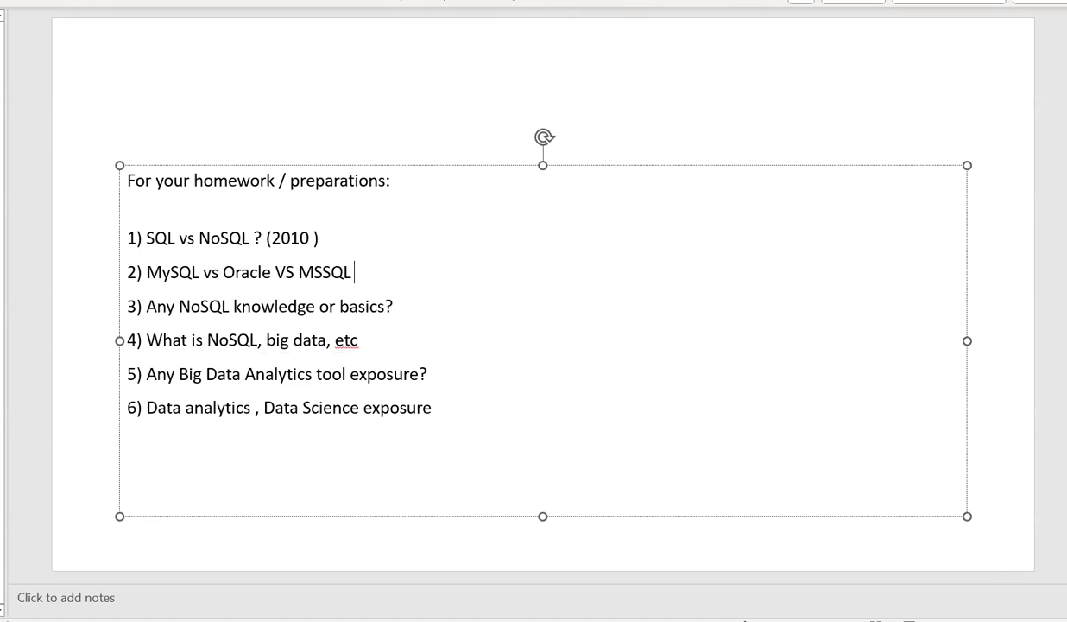
type("VS")
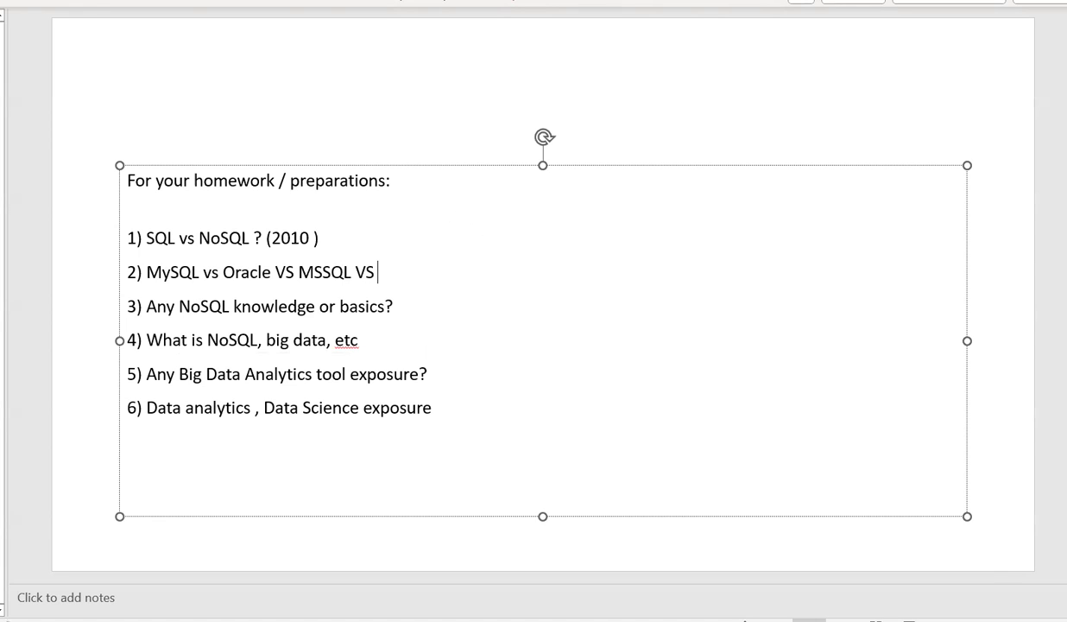
mouse_move(322, 260)
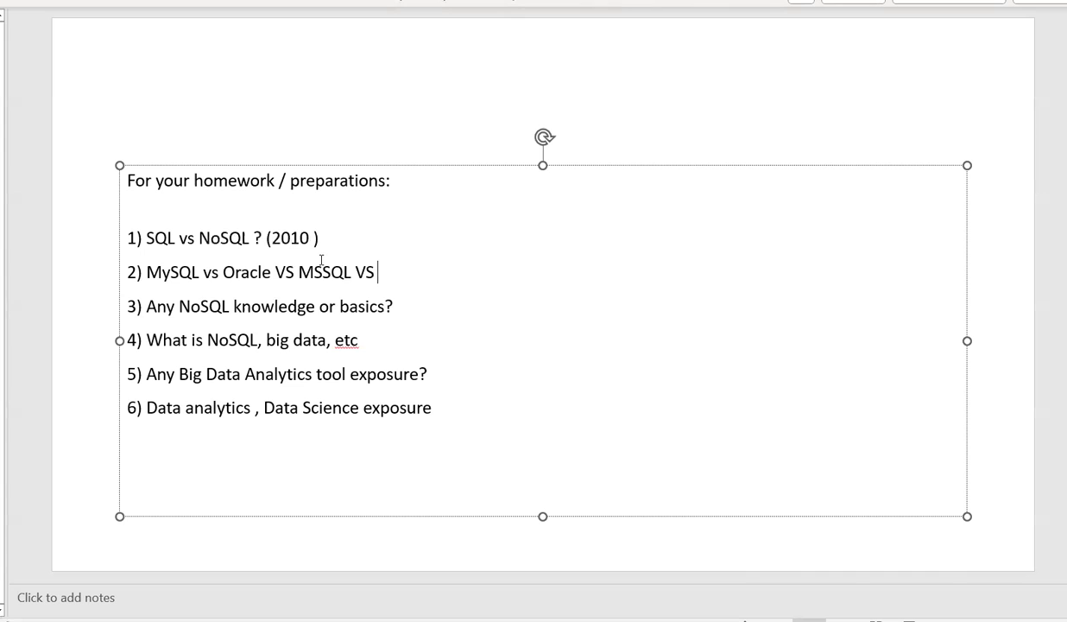
type("postg")
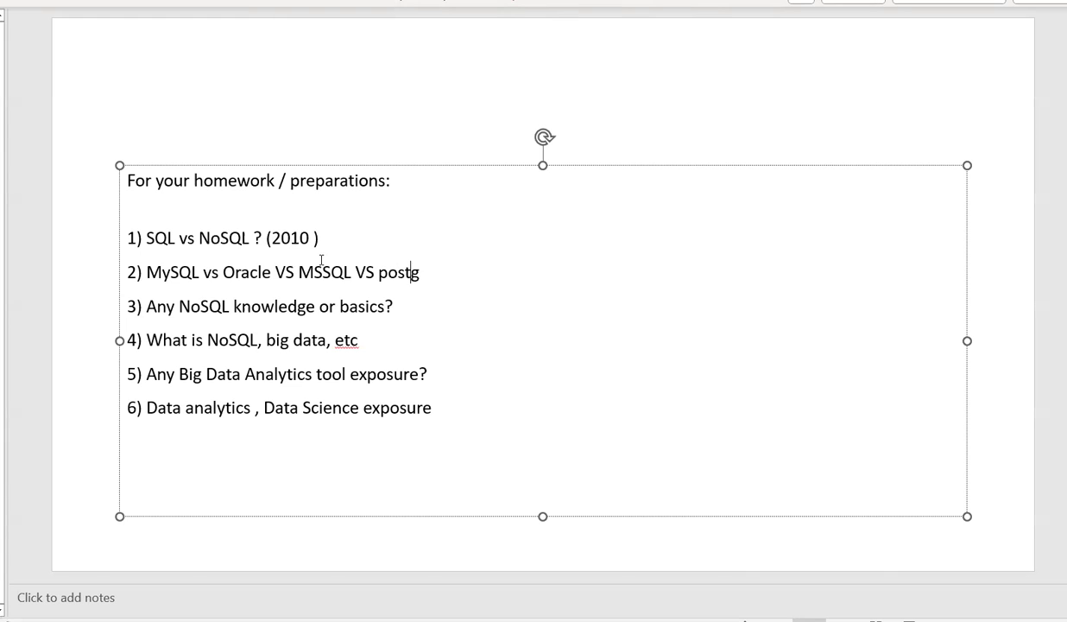
type("res")
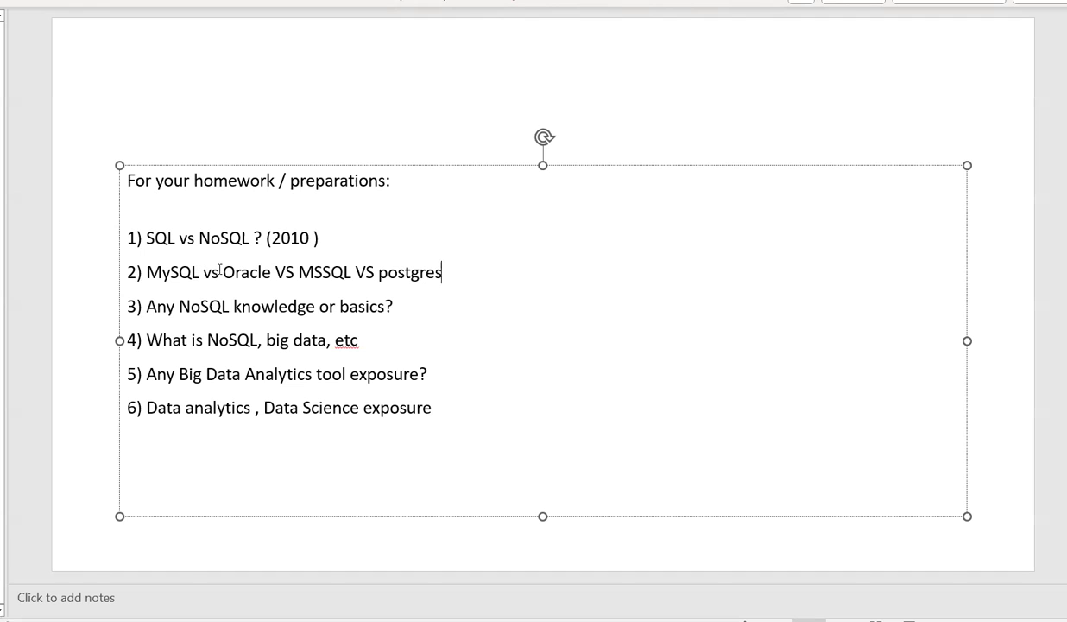
type("VS")
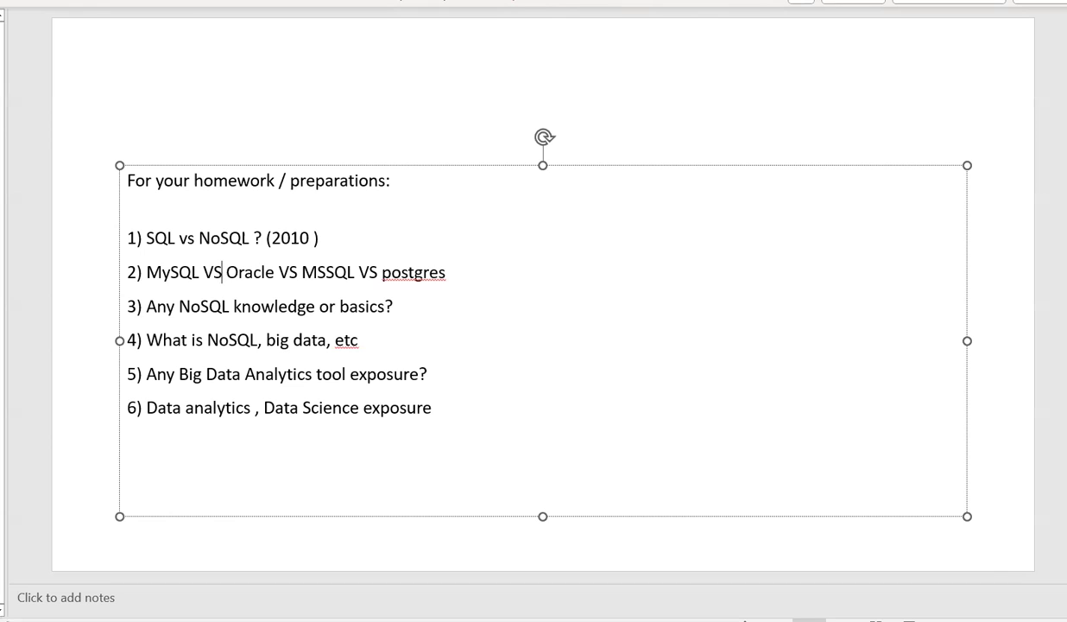
mouse_move(477, 304)
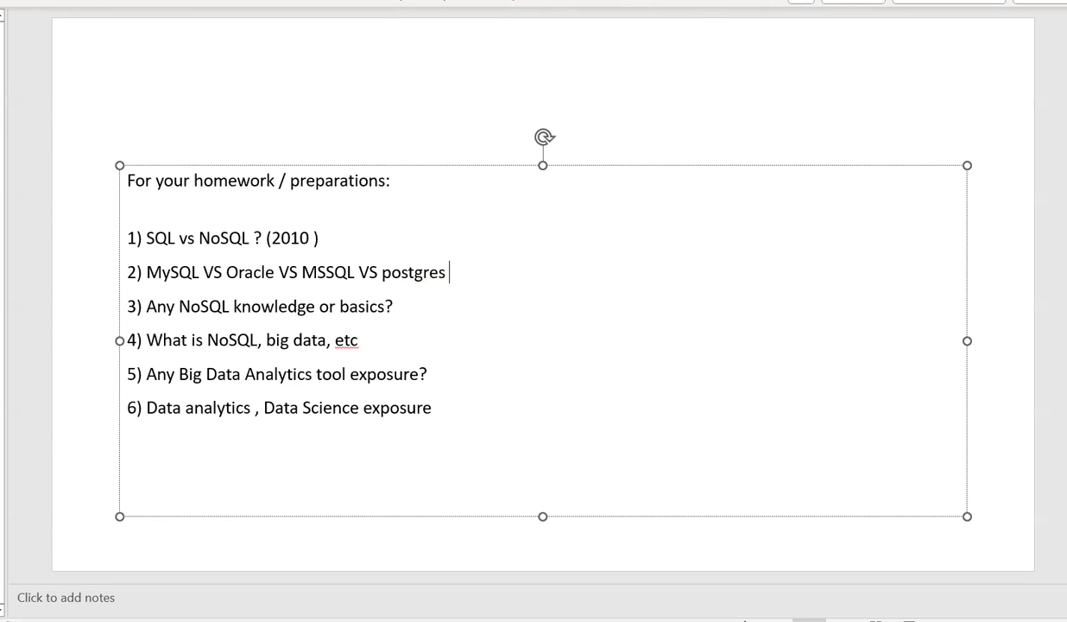
- Add the note (jack of all trades and master none) after postgres
type("(ja")
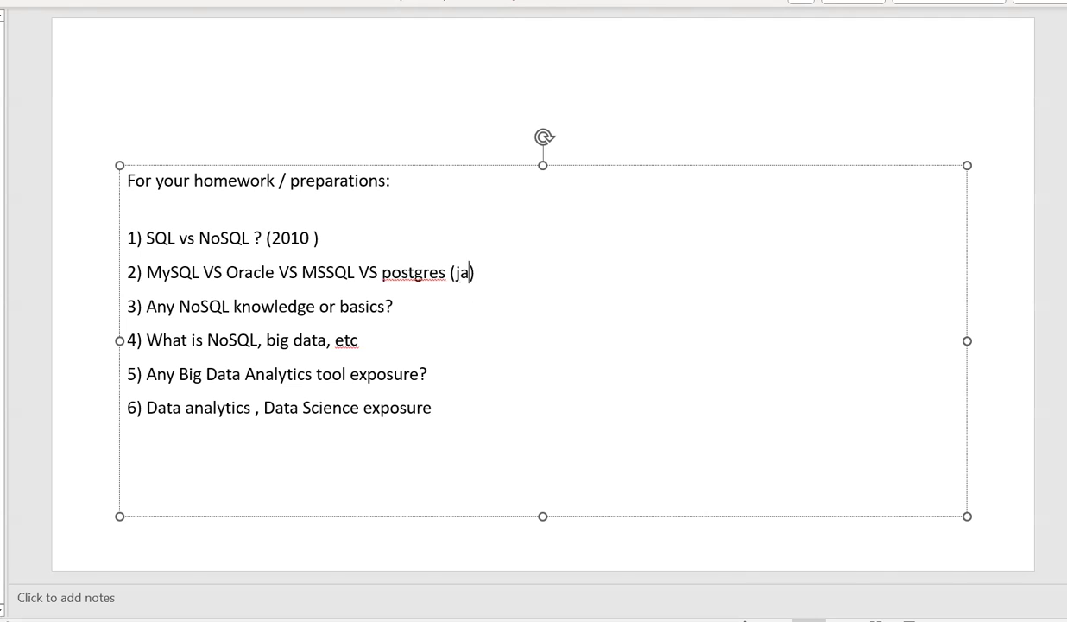
type("ck of all")
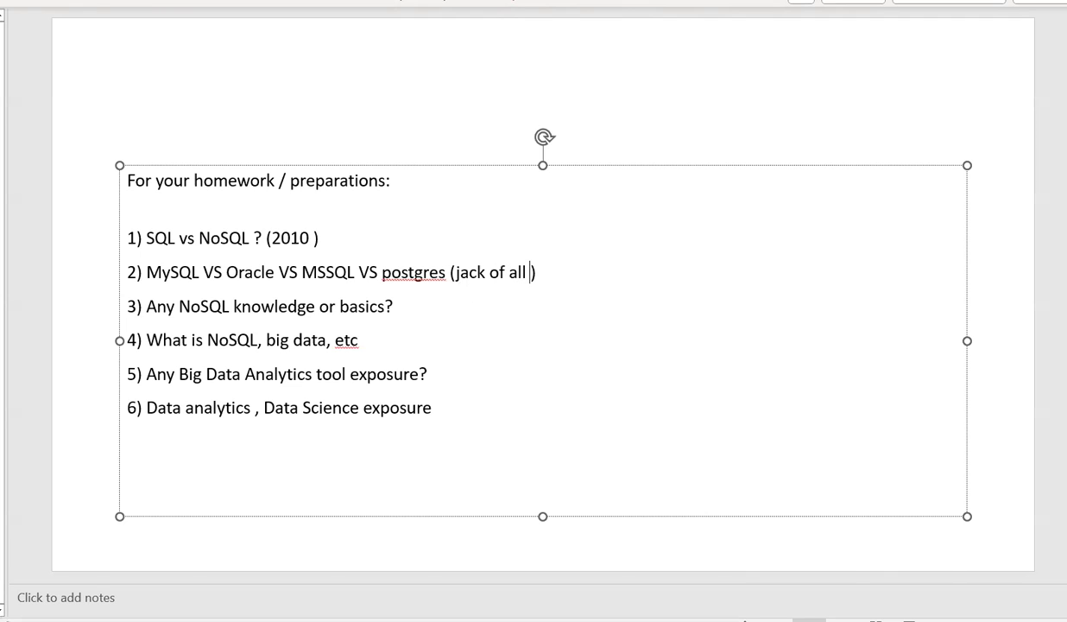
type("trades")
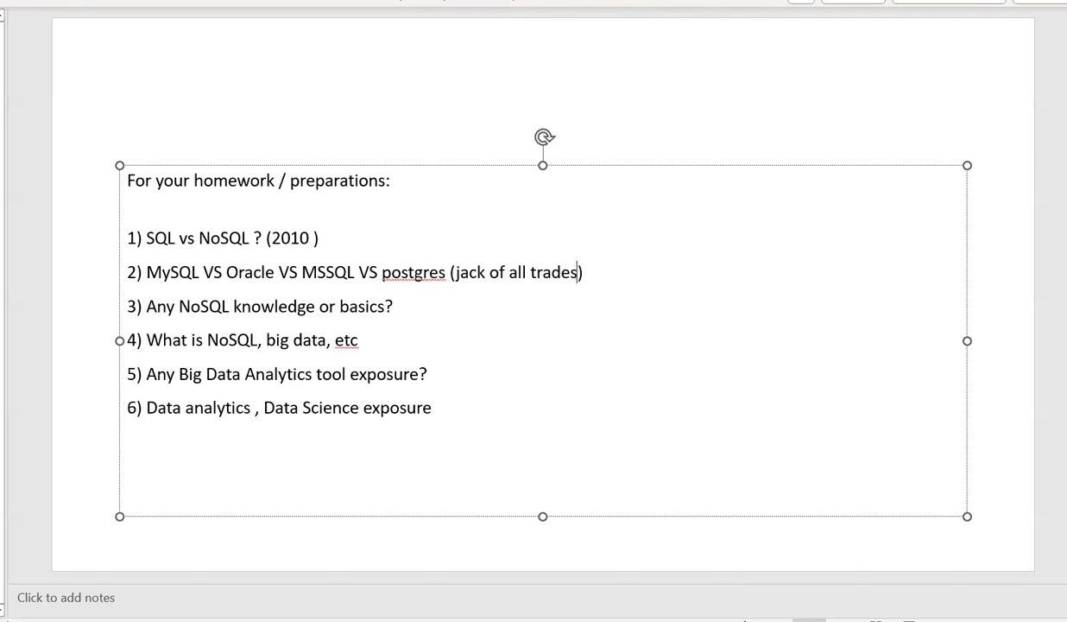
type("and master")
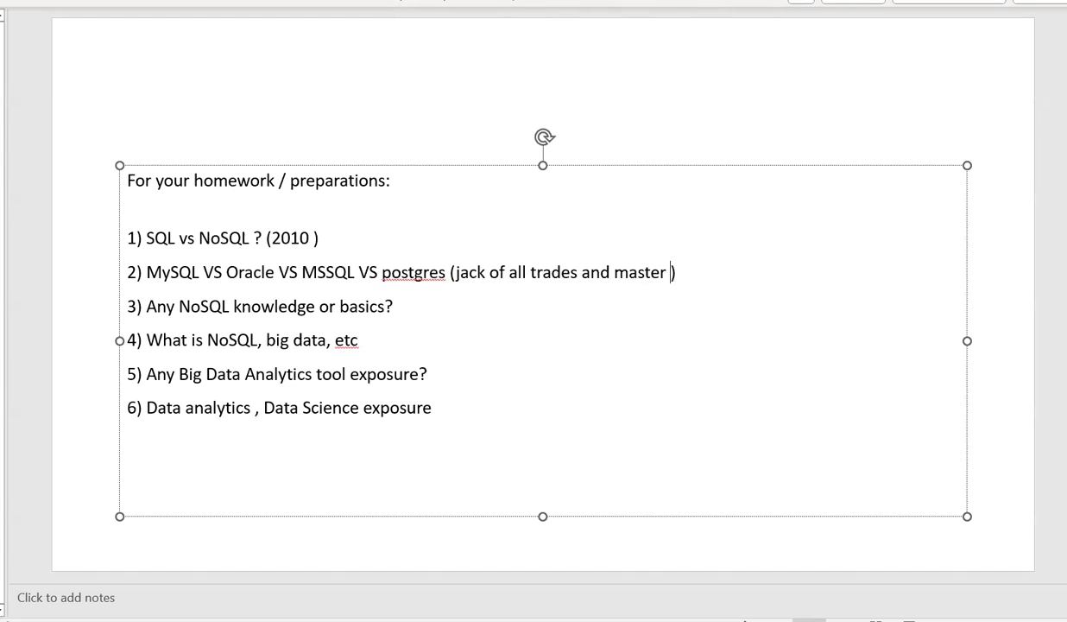
type("none")
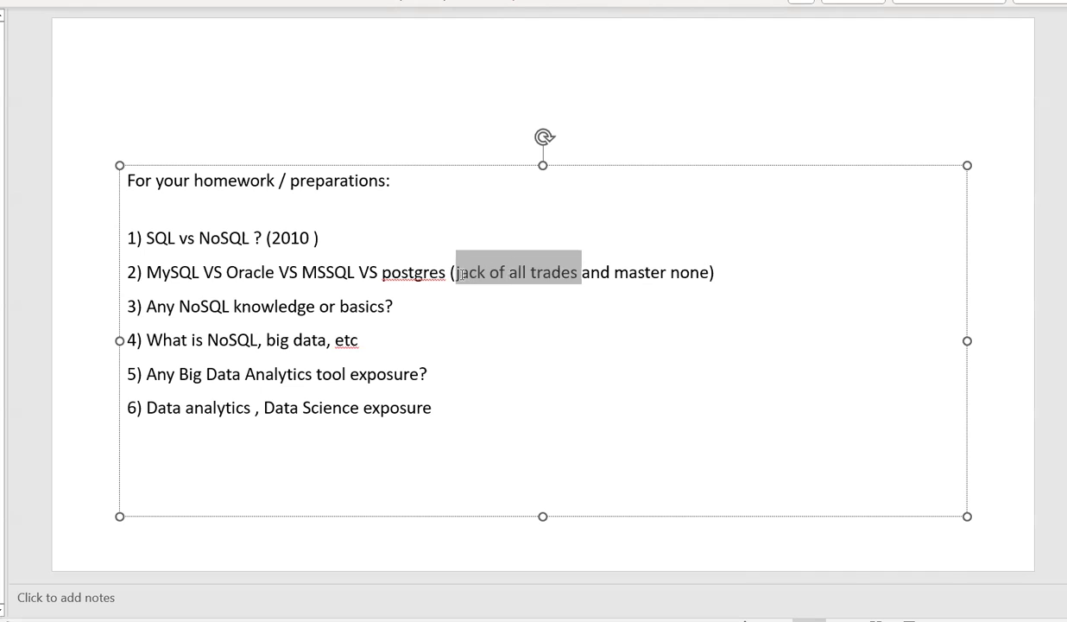
- Highlight the note 'jack of all trades and master none' in yellow
left_click(518, 273)
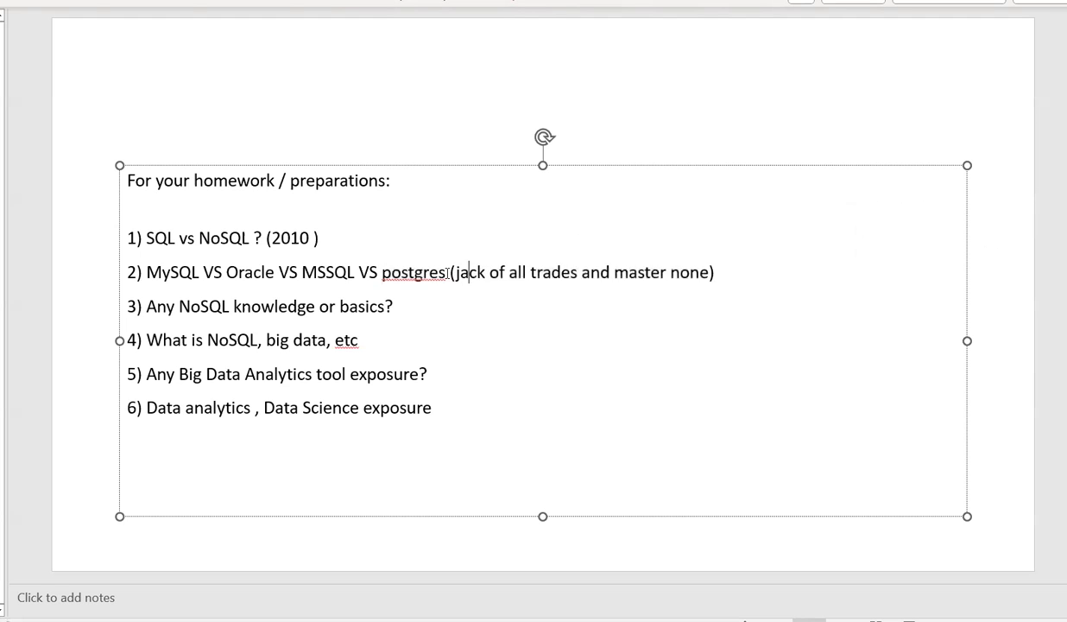
left_click_drag(382, 273, 394, 307)
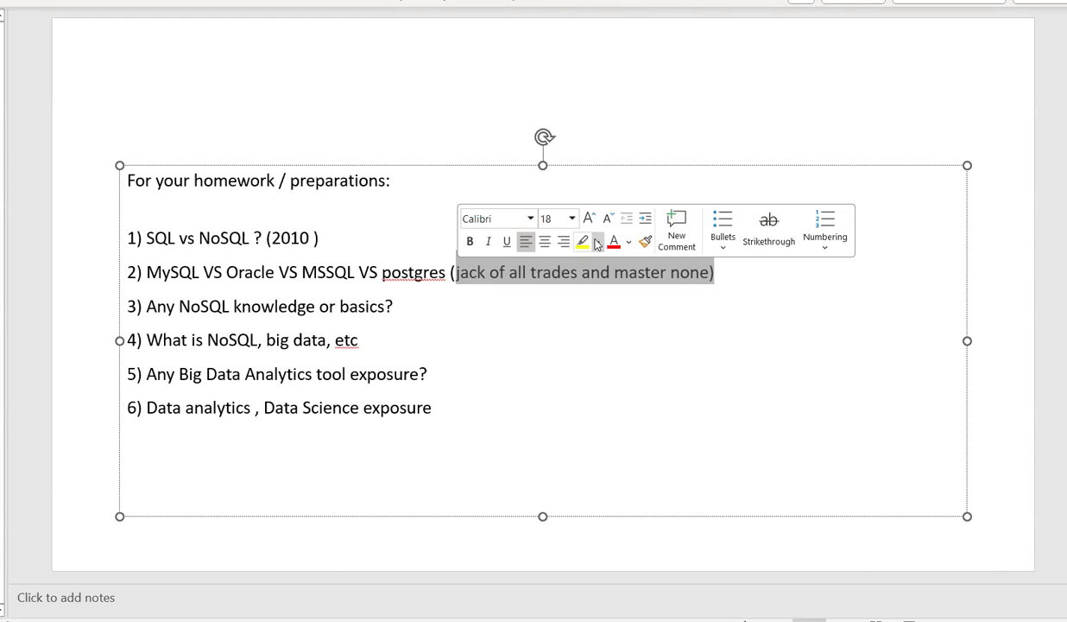
left_click(584, 242)
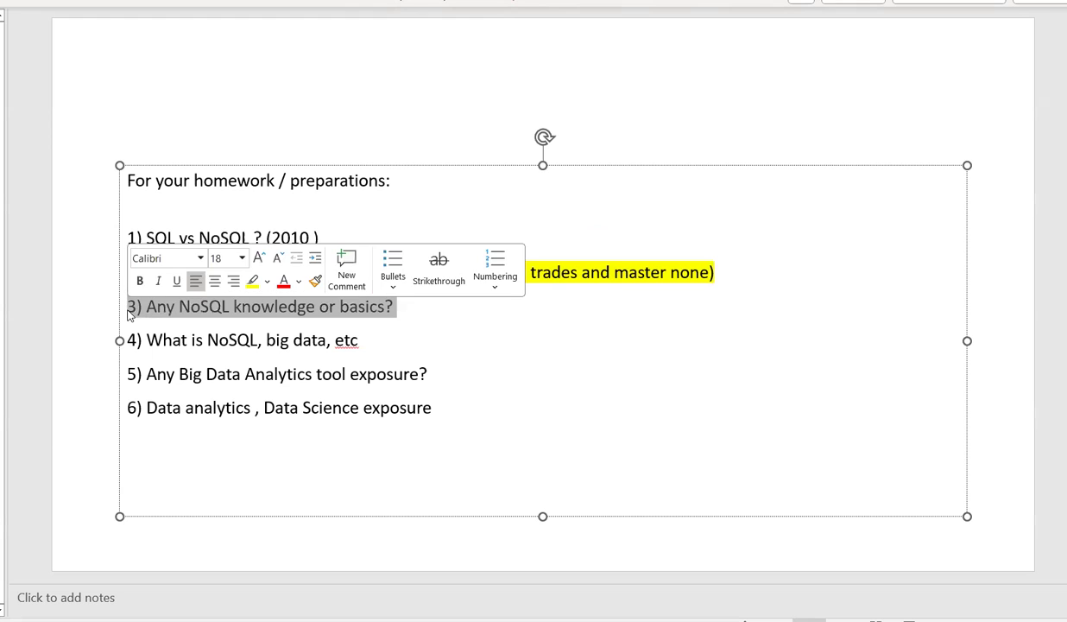
mouse_move(304, 325)
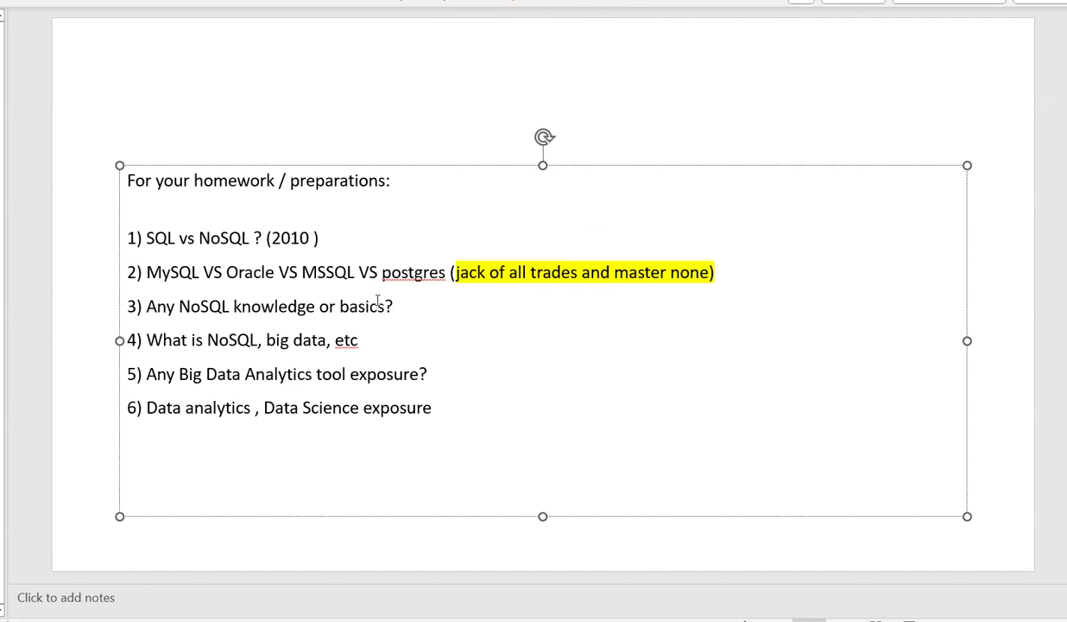
triple_click(259, 306)
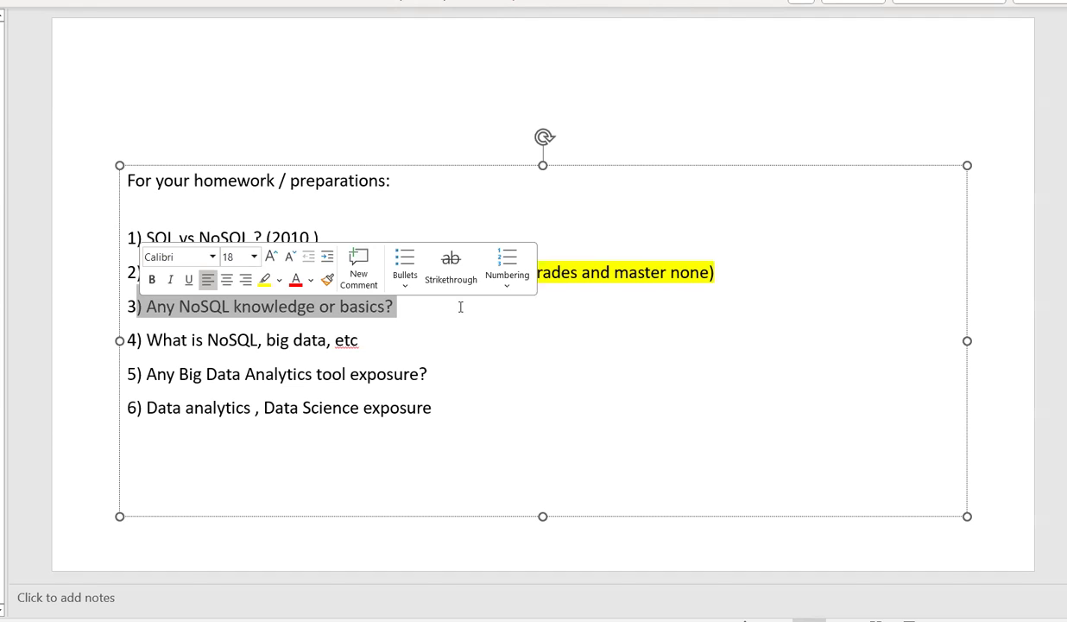
mouse_move(411, 389)
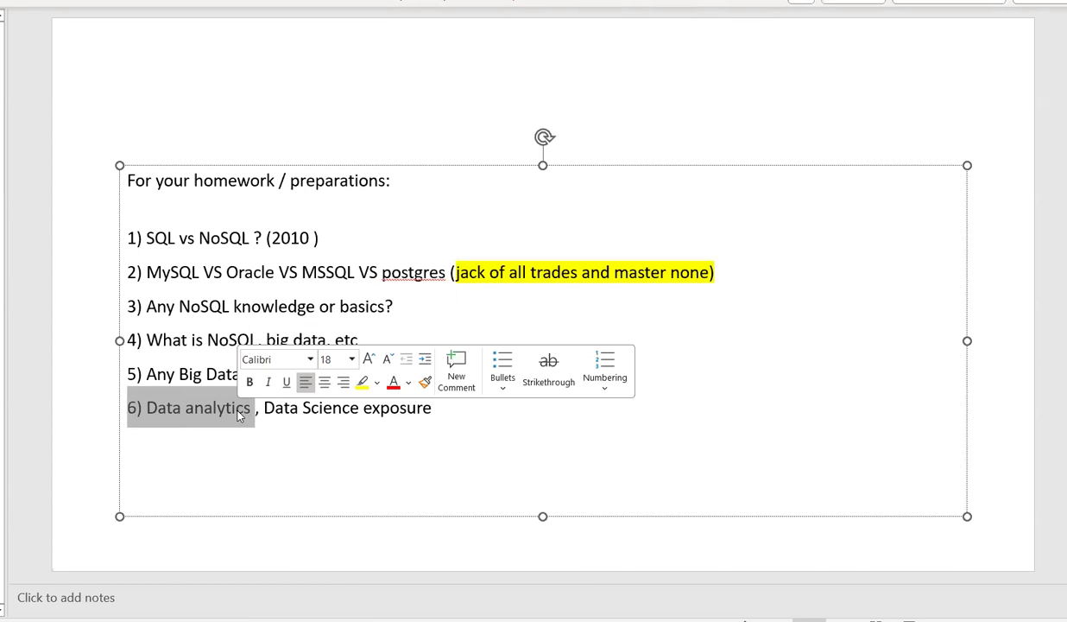
mouse_move(456, 415)
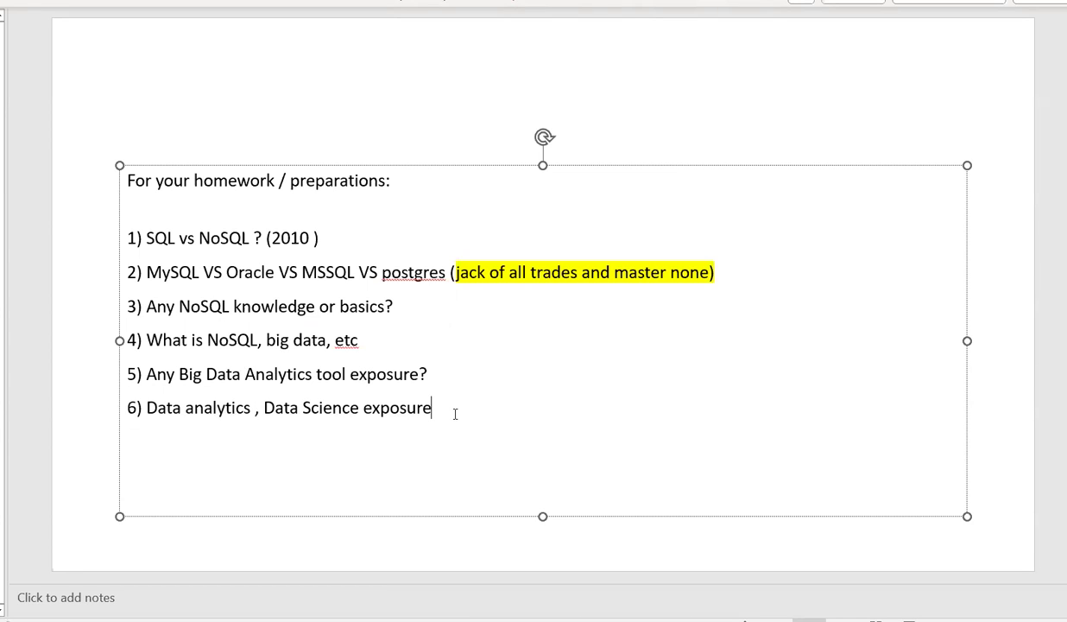
type("()")
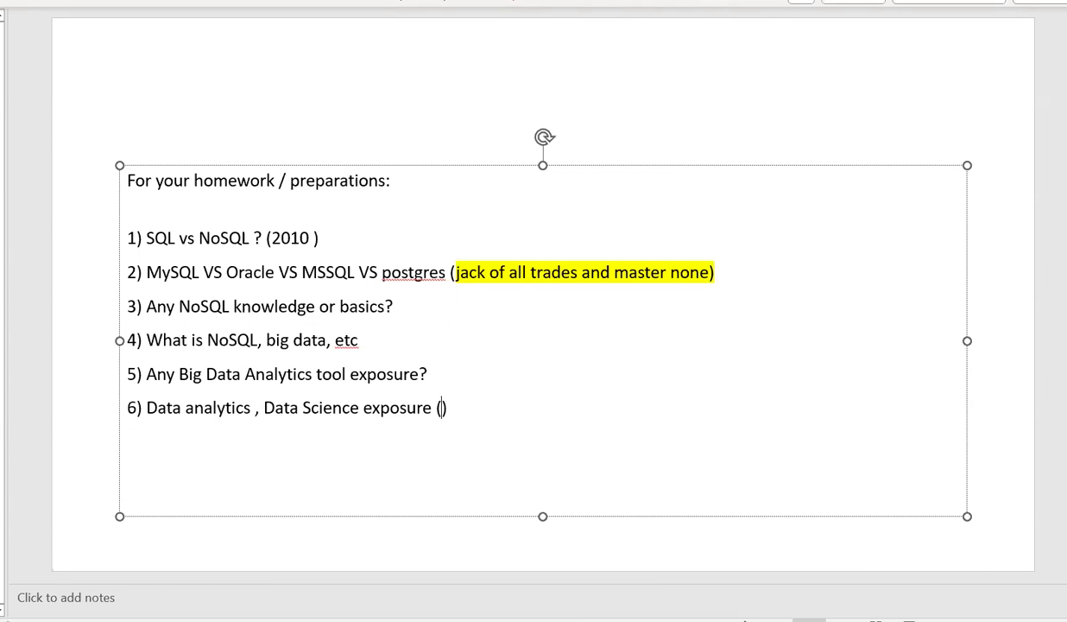
key("Backspace")
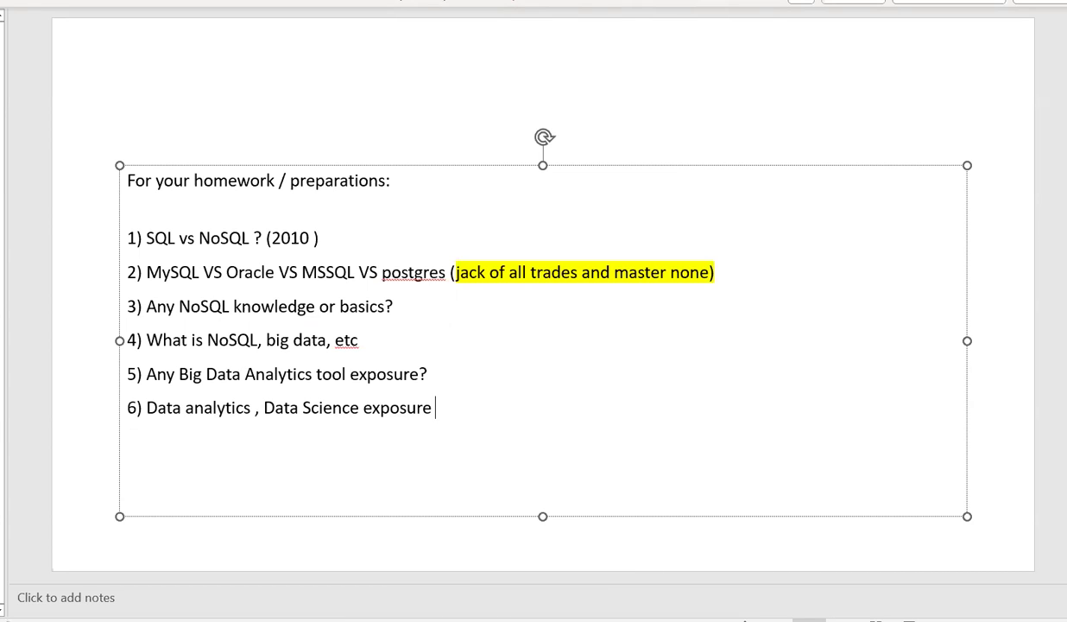